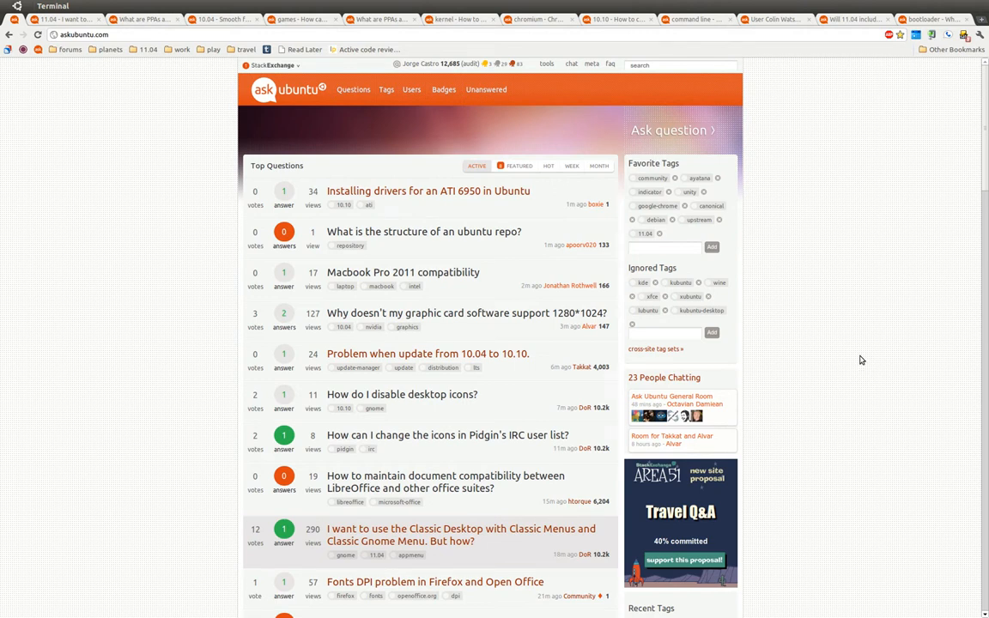
mouse_move(861, 359)
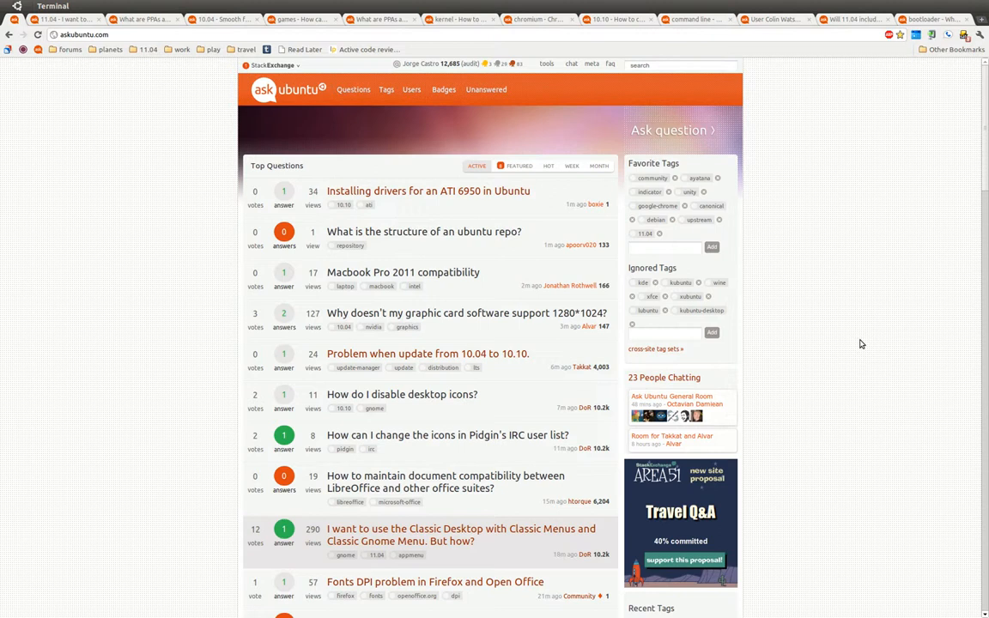
mouse_move(720, 343)
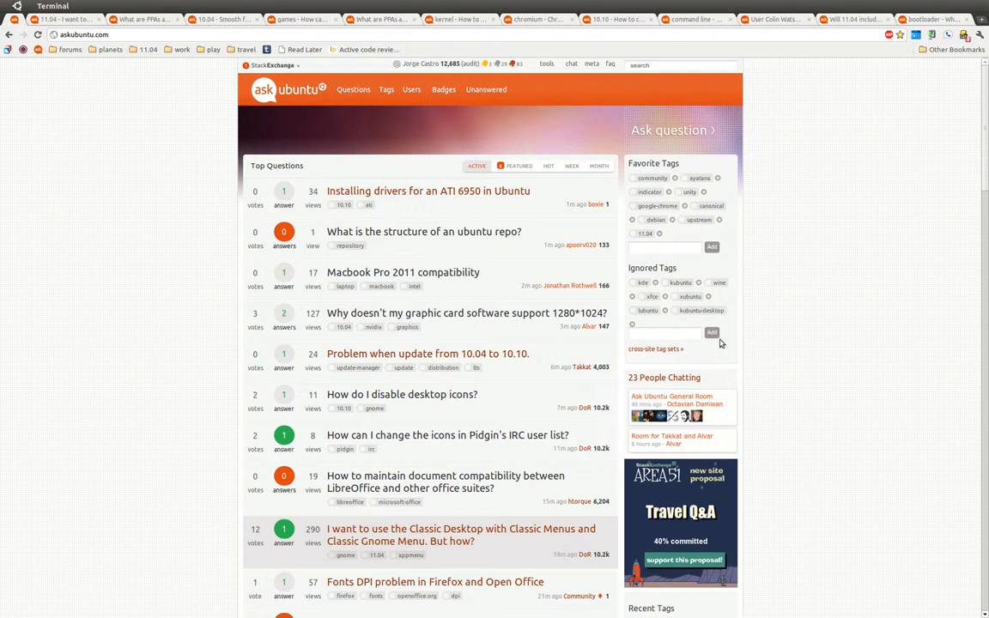
Open the 'Live USB not booting in Lenovo Ideapad s10-3' question and scroll through its answers
scroll("down", 3)
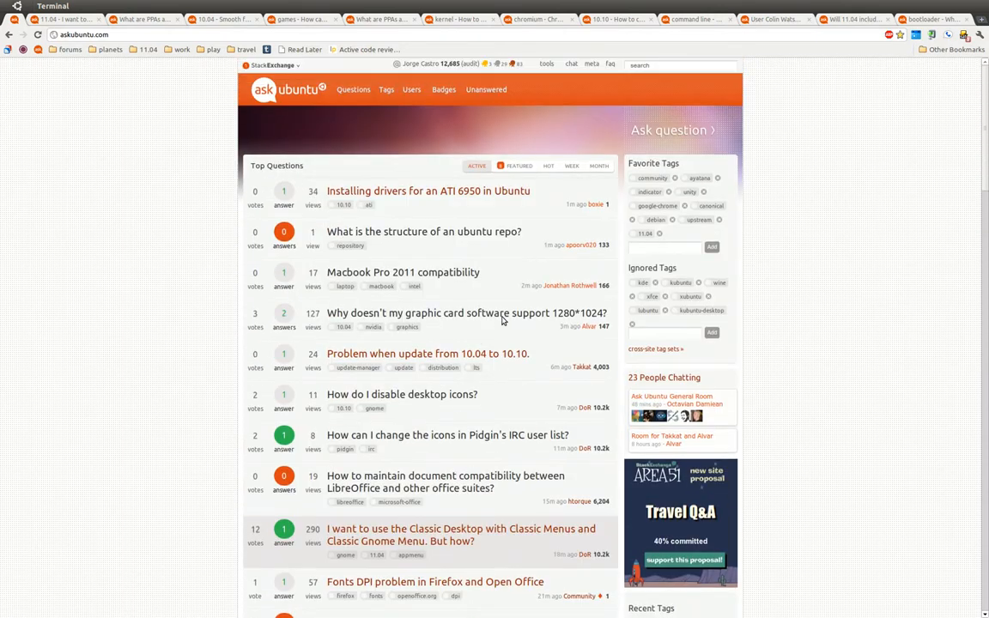
scroll("down", 3)
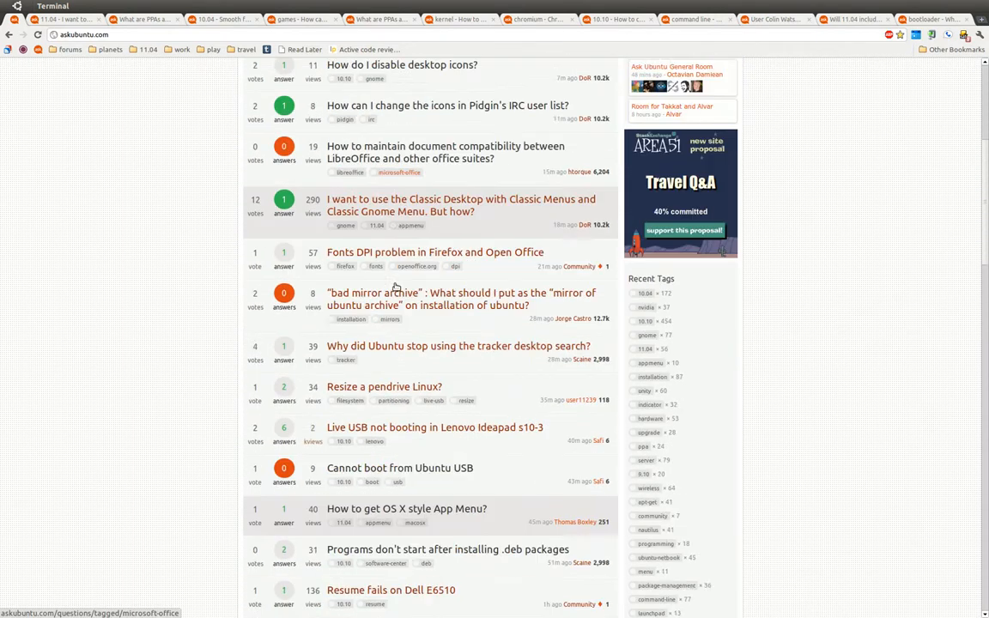
left_click(433, 428)
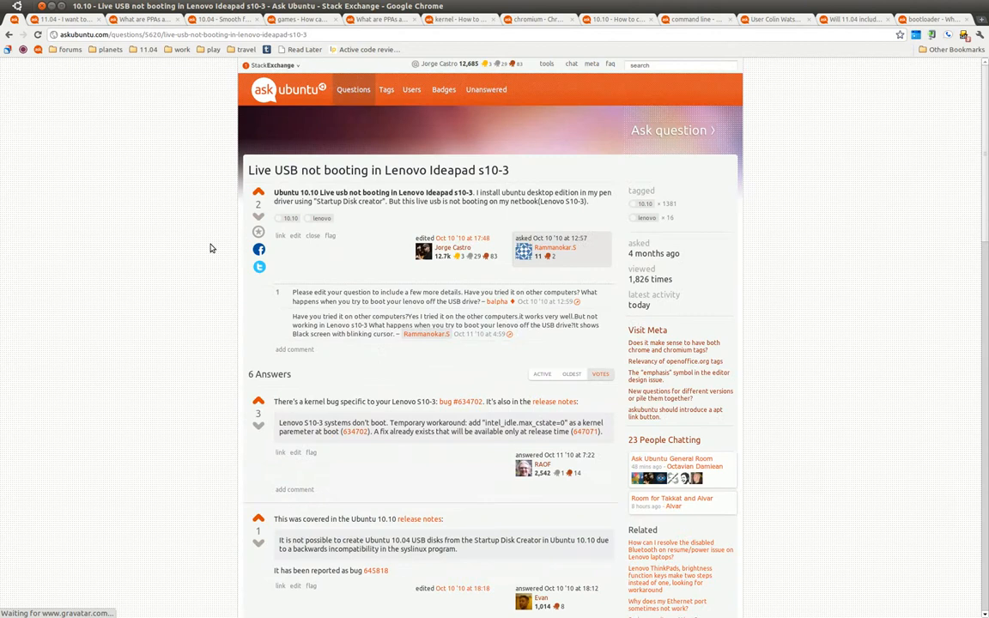
scroll("down", 3)
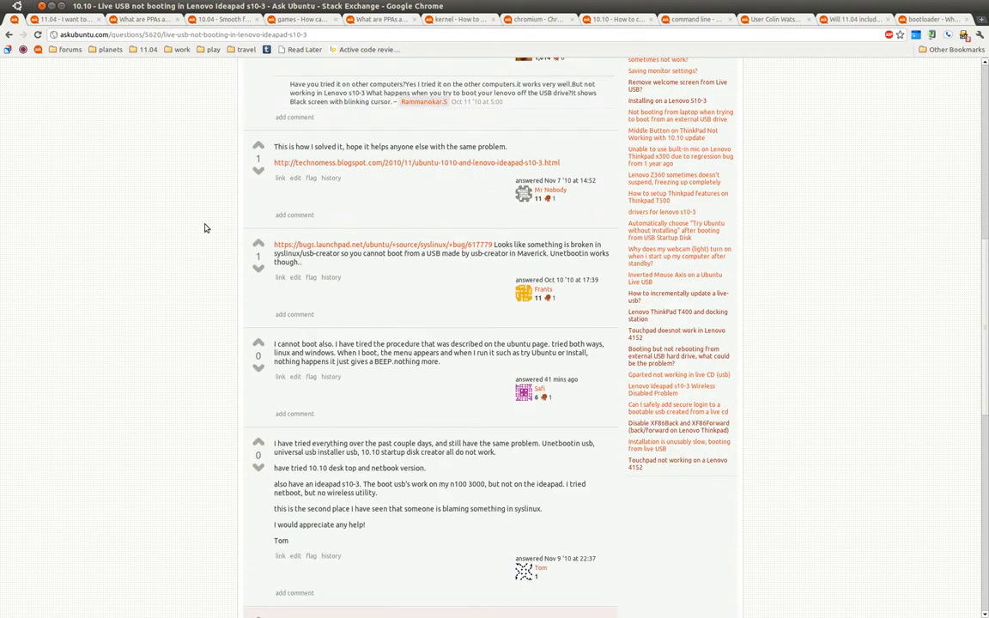
scroll("down", 3)
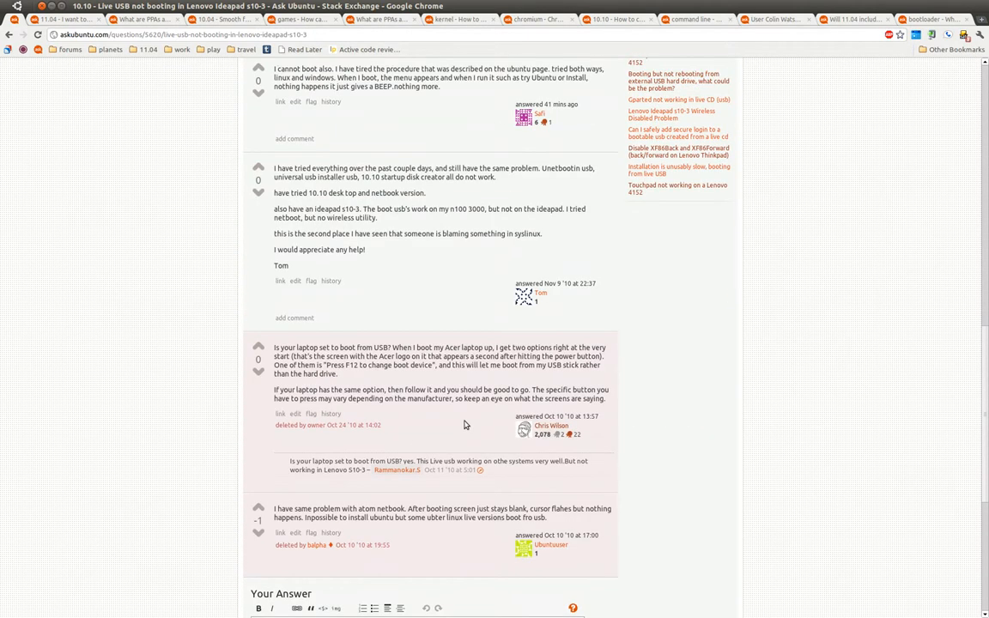
mouse_move(121, 399)
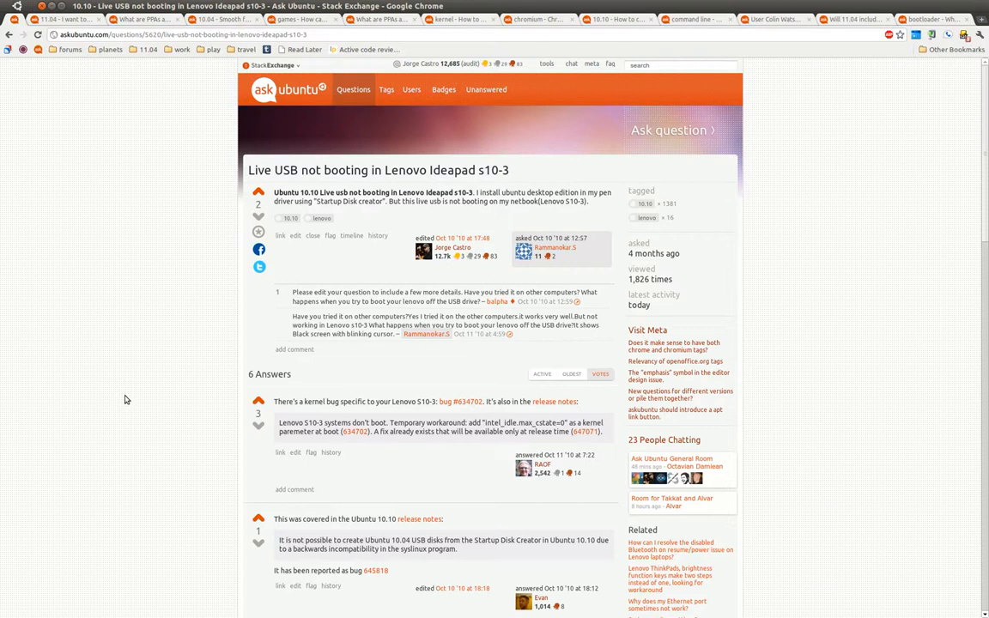
mouse_move(121, 277)
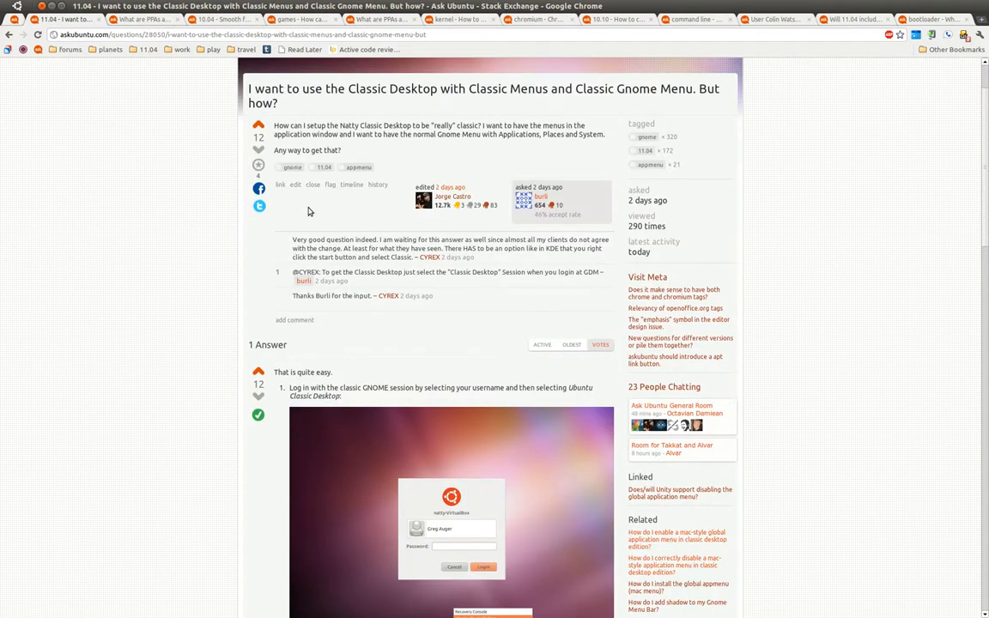
Scroll through the Classic Desktop question's accepted answer and its screenshots
scroll("down", 3)
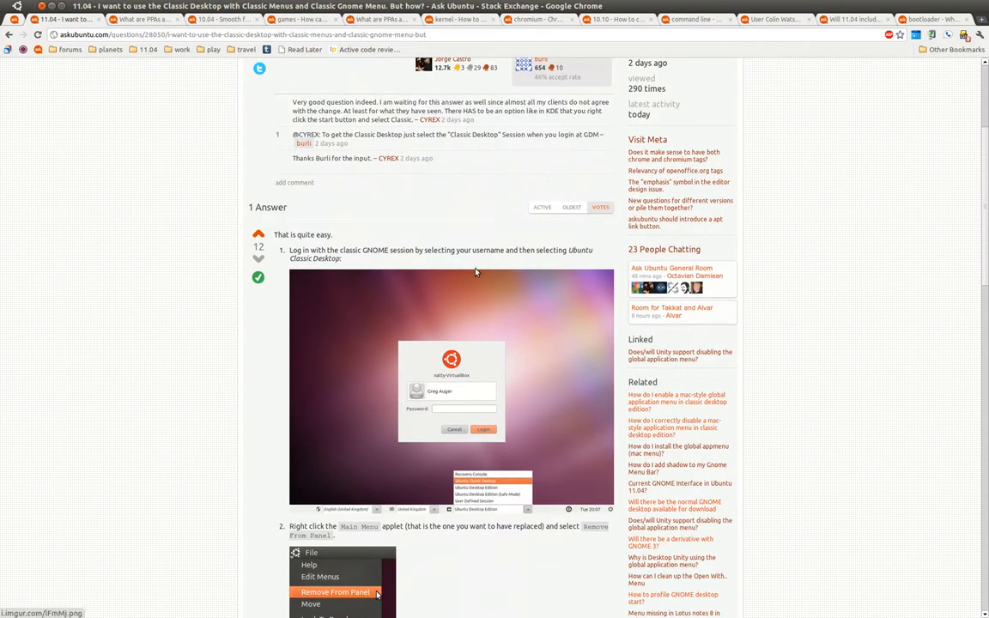
mouse_move(252, 328)
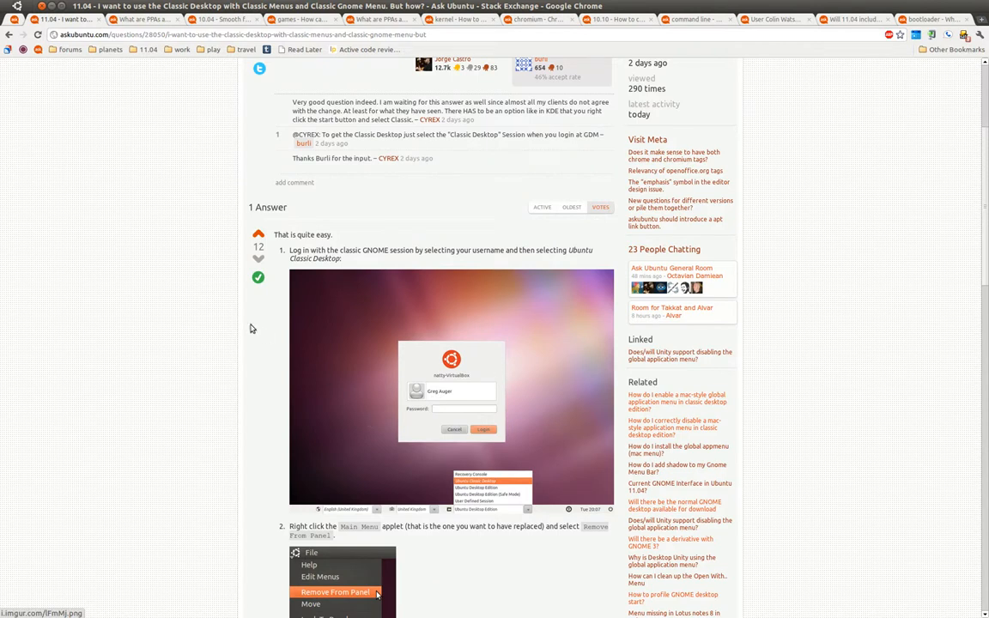
scroll("down", 3)
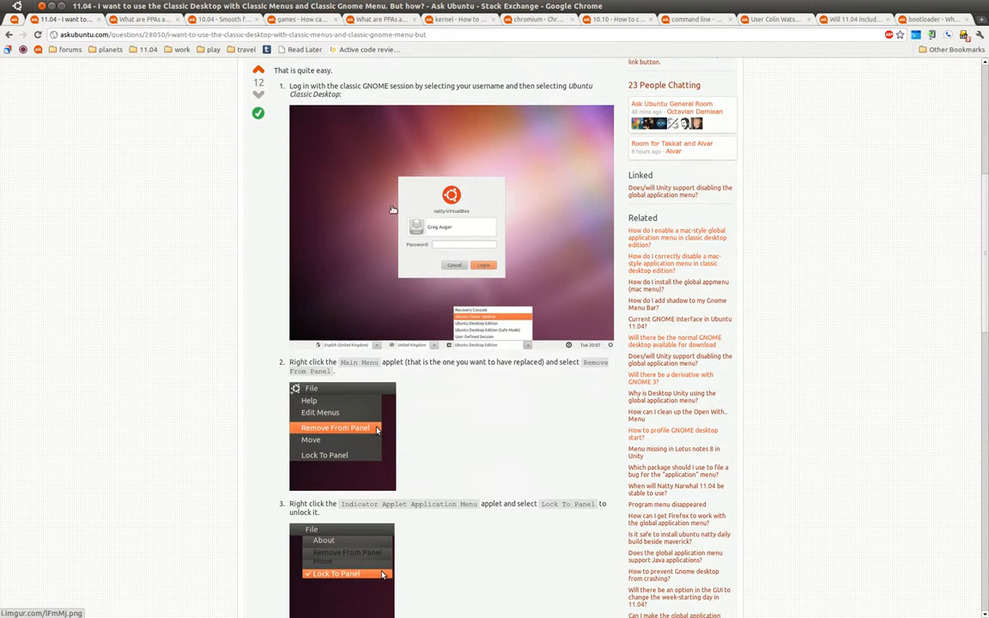
scroll("down", 3)
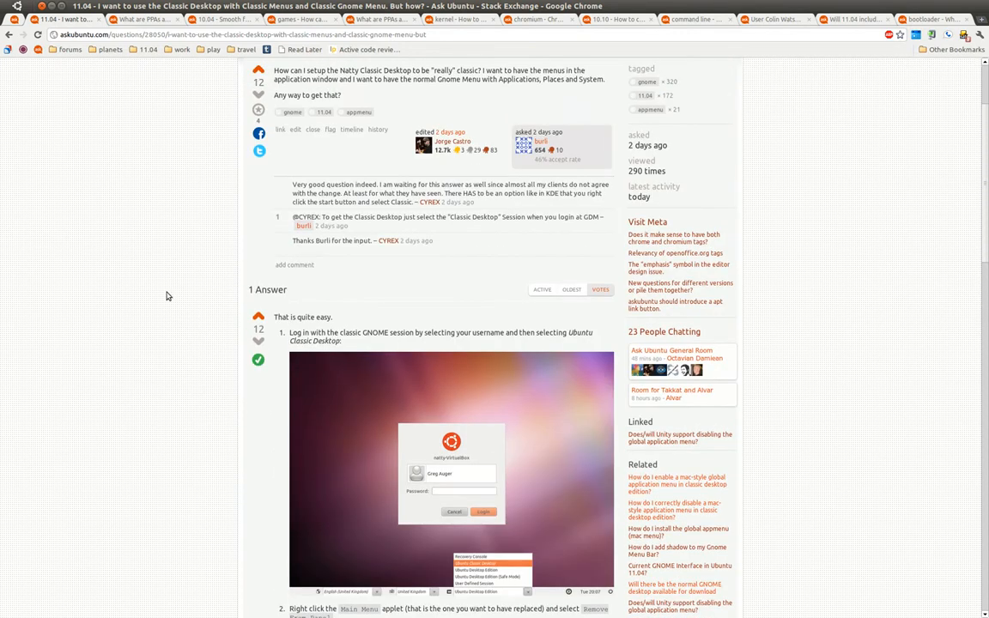
scroll("down", 3)
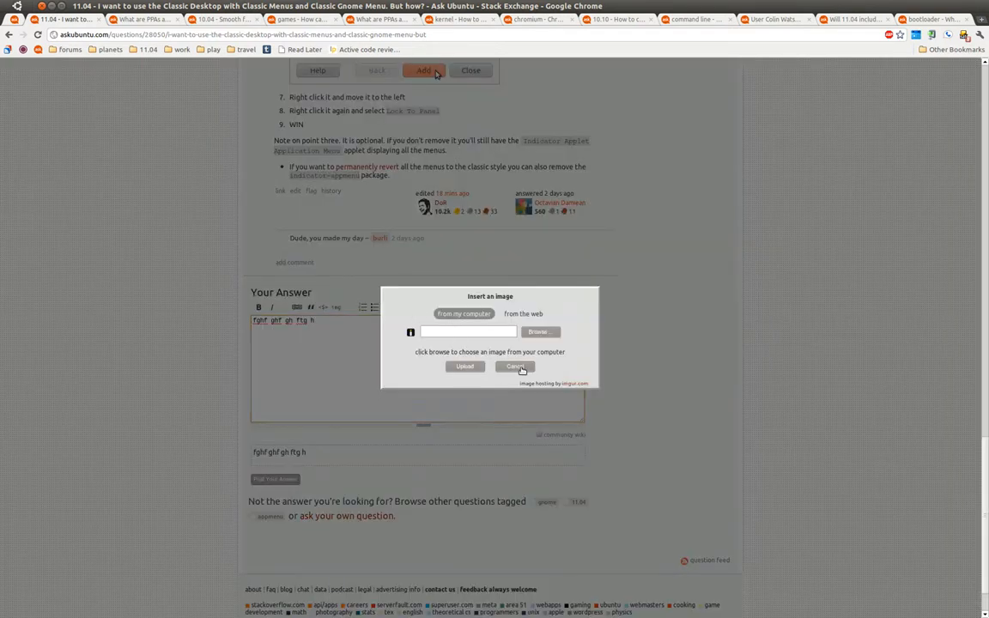
left_click(513, 366)
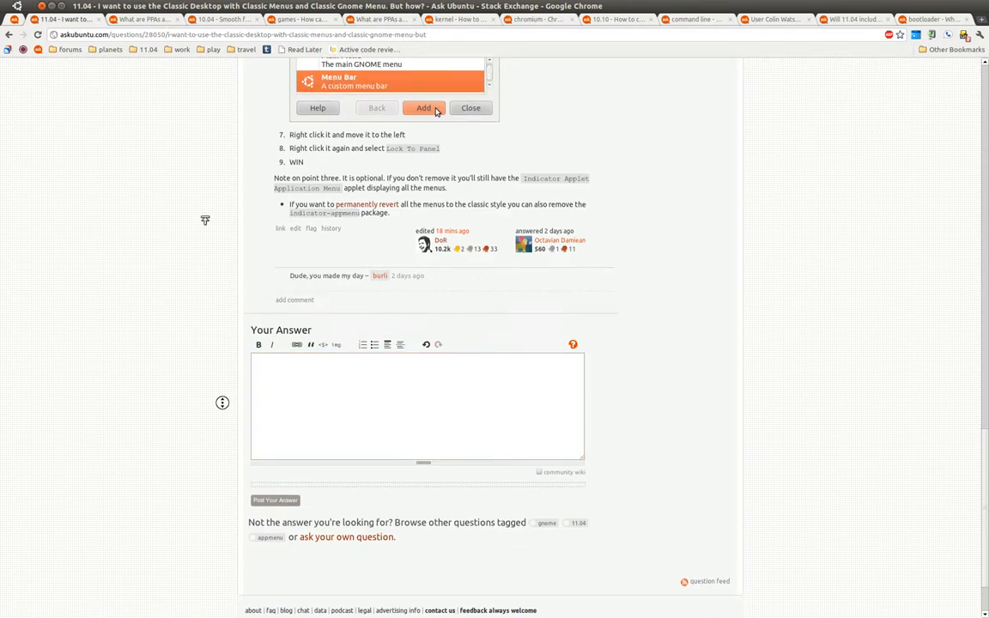
scroll("up", 3)
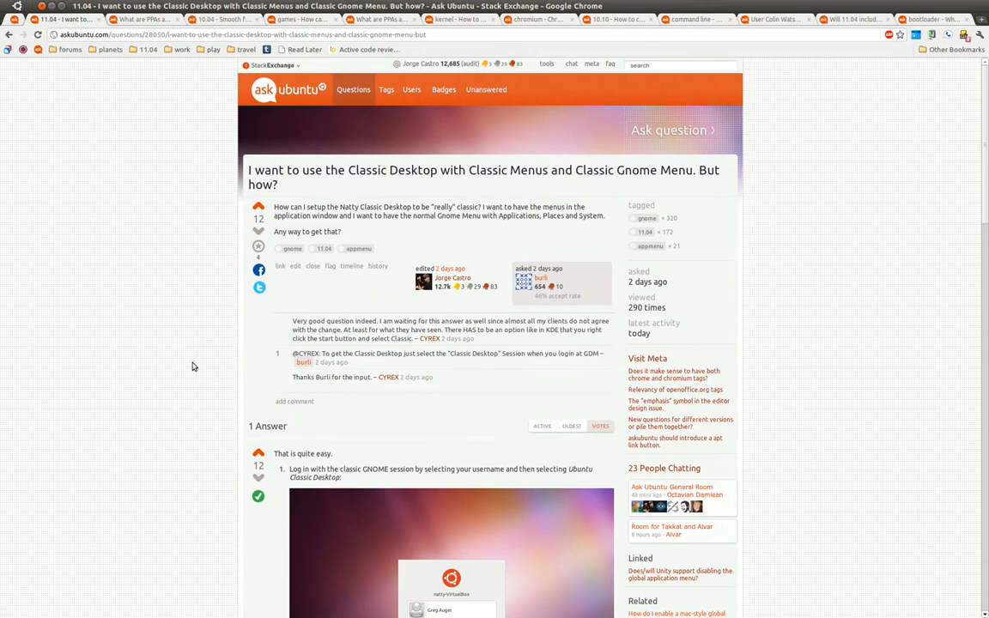
mouse_move(189, 365)
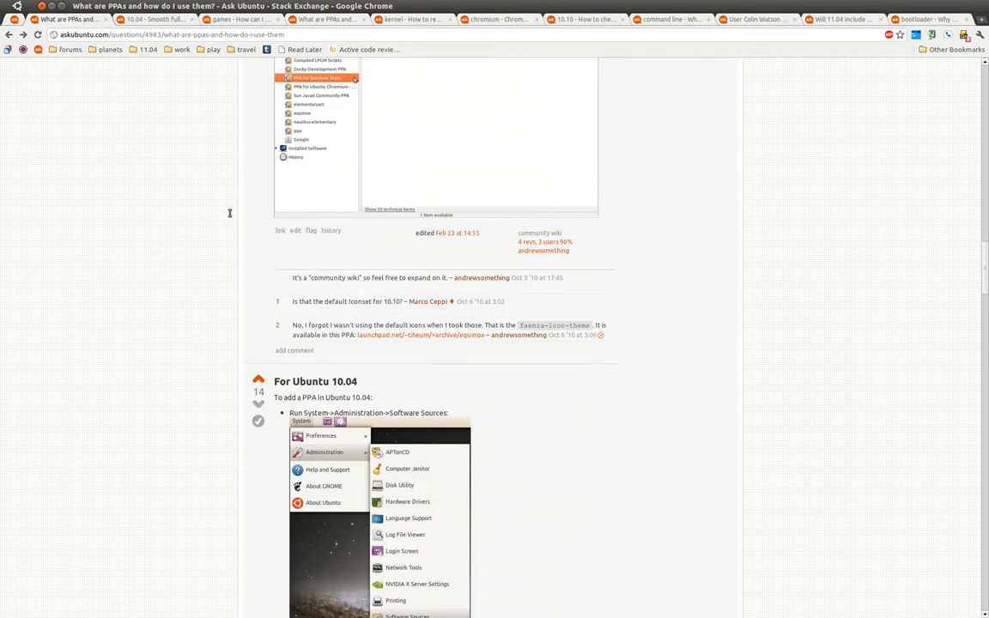
Scroll down through the PPAs question's answer
scroll("down", 3)
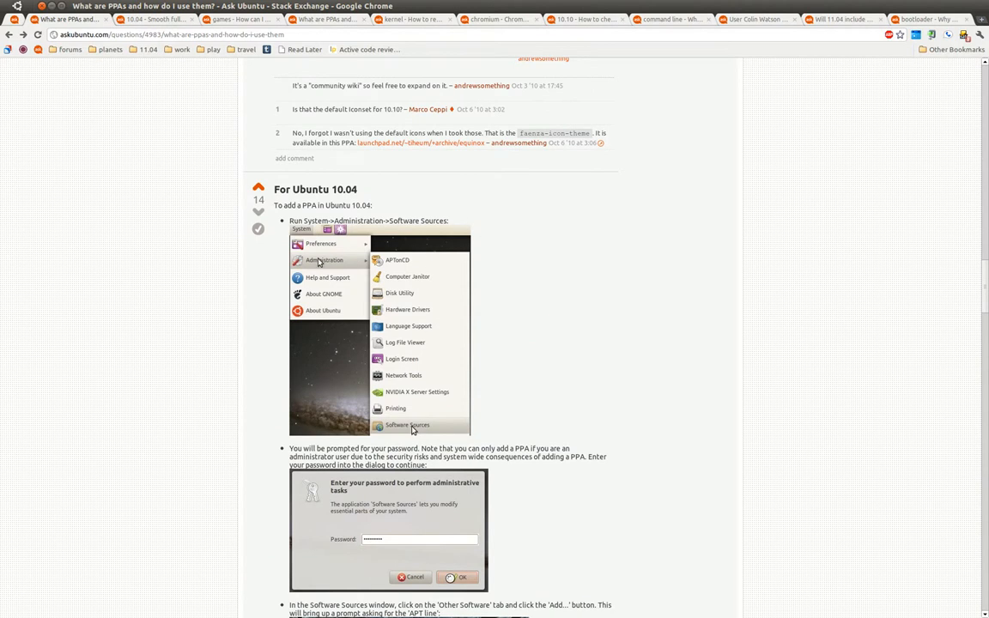
scroll("down", 3)
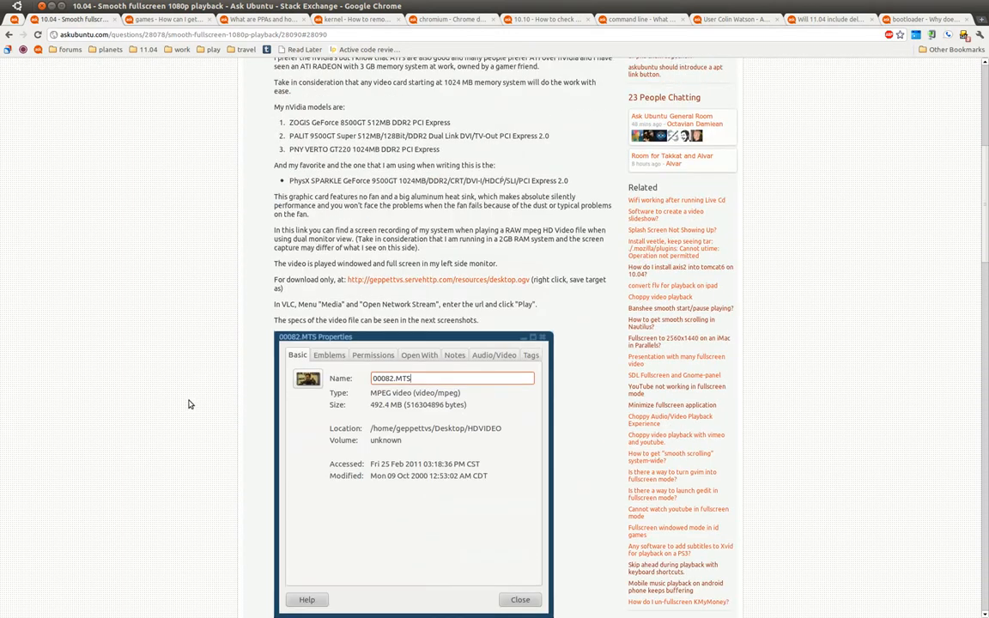
left_click(520, 599)
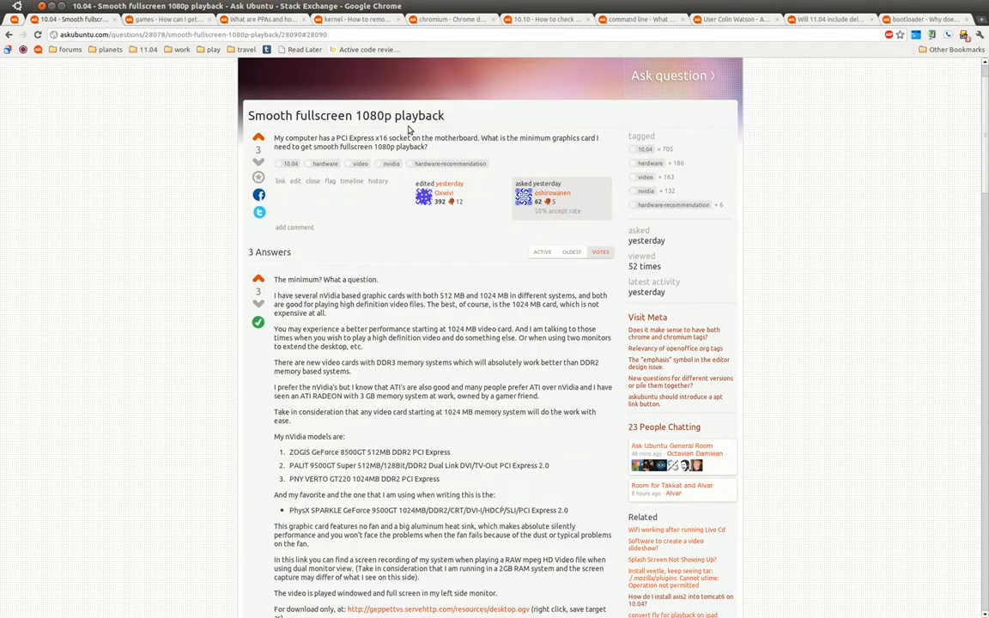
scroll("down", 3)
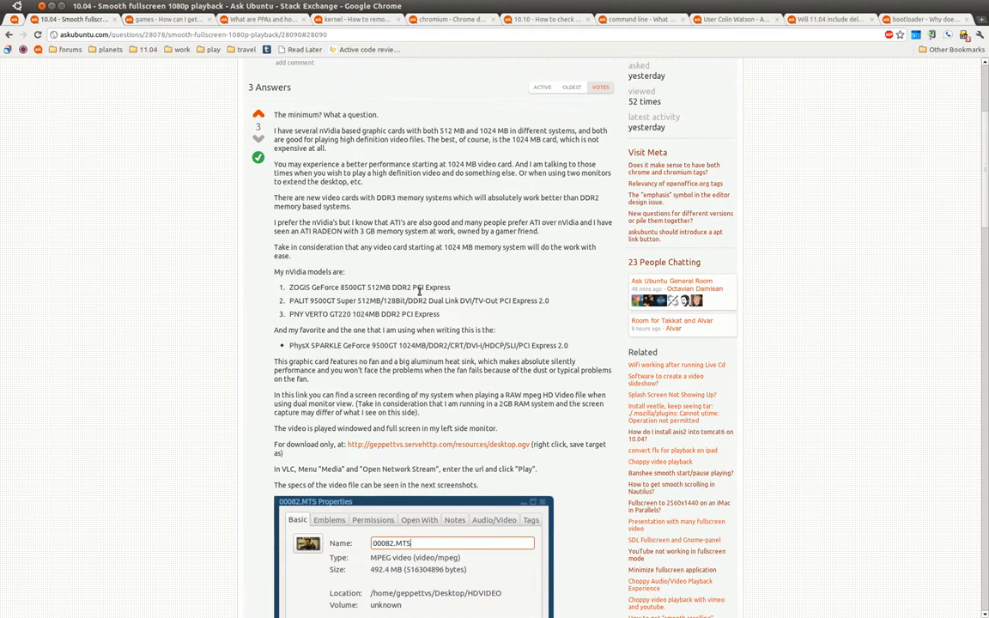
mouse_move(380, 260)
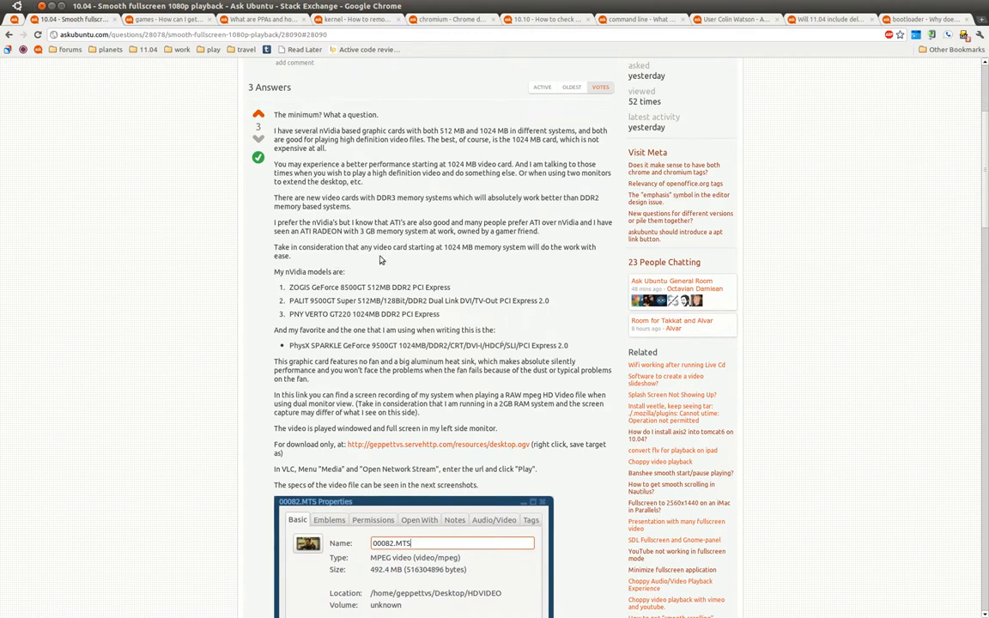
scroll("down", 3)
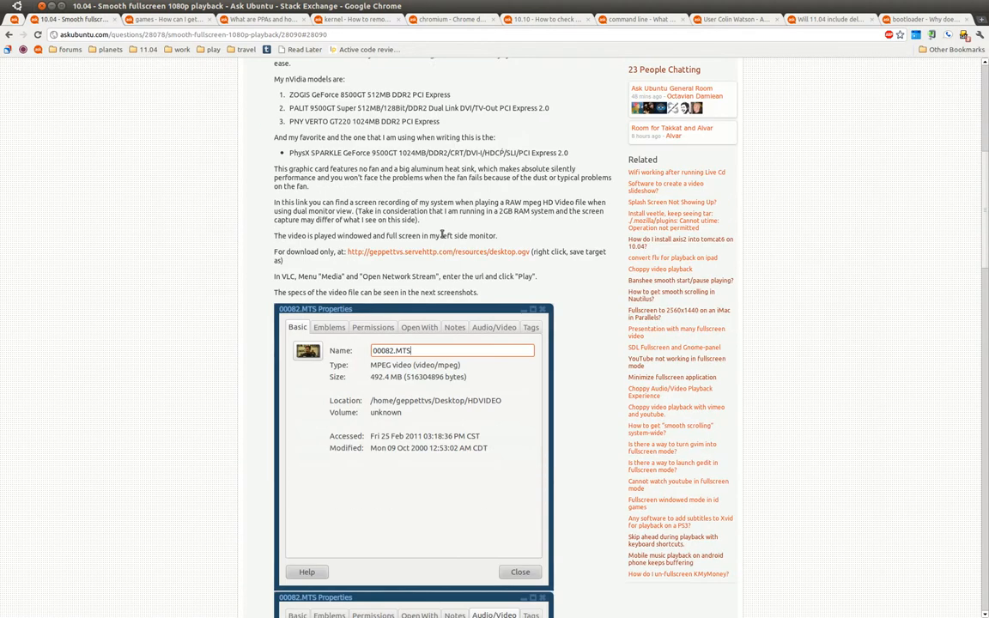
scroll("down", 3)
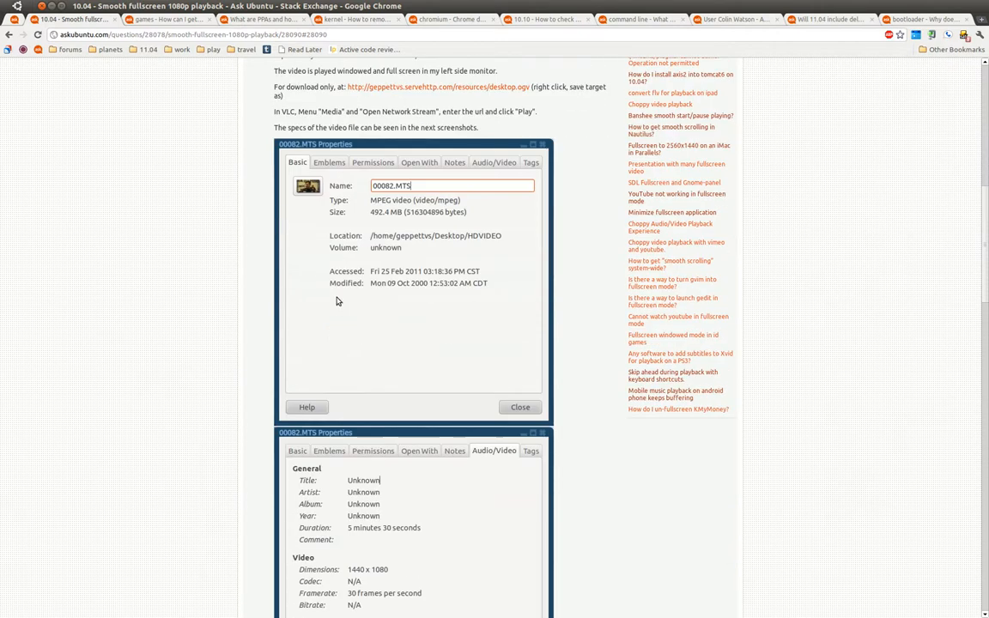
scroll("down", 3)
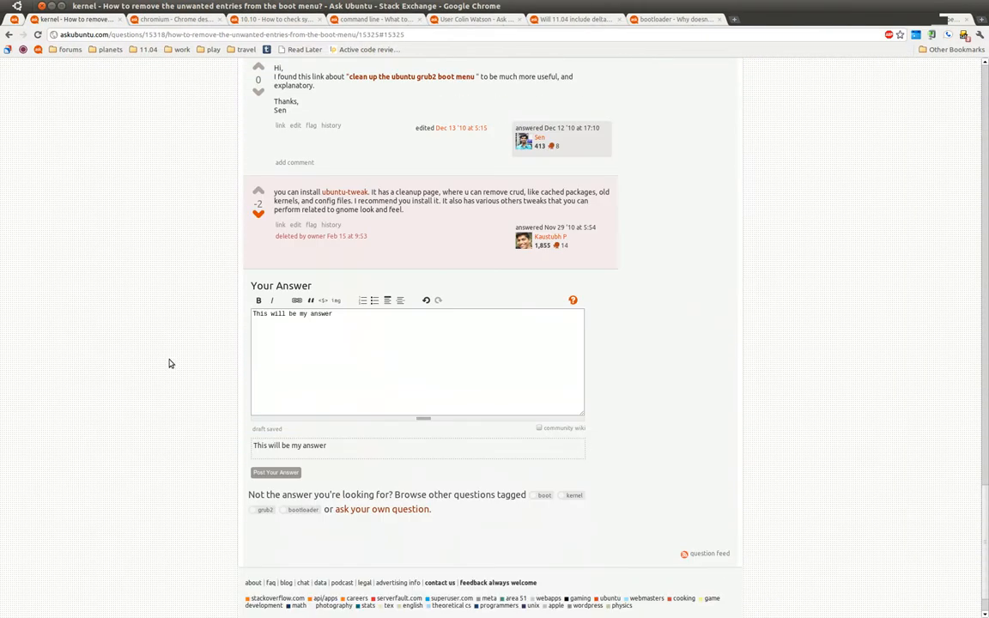
Scroll up and down through the boot menu question's answers
scroll("up", 3)
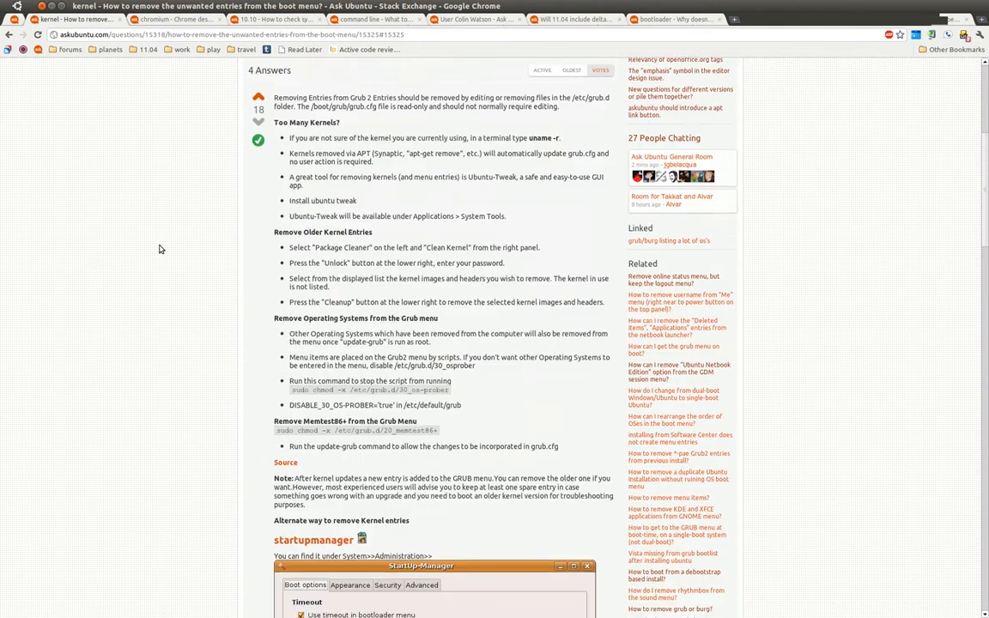
scroll("down", 3)
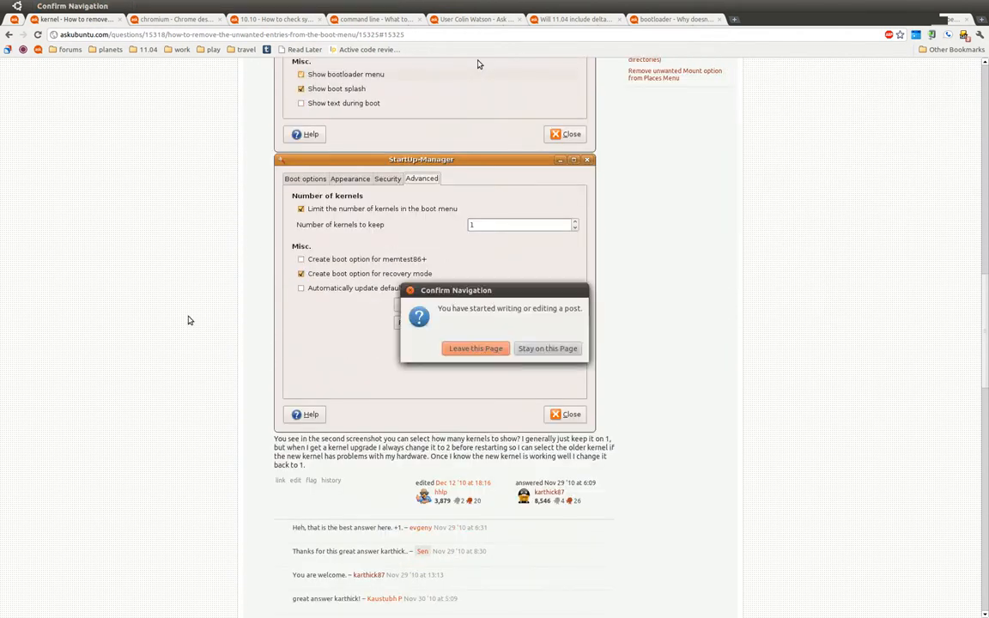
Discard the draft answer and scroll the Chrome notifications question down to its answer
left_click(475, 348)
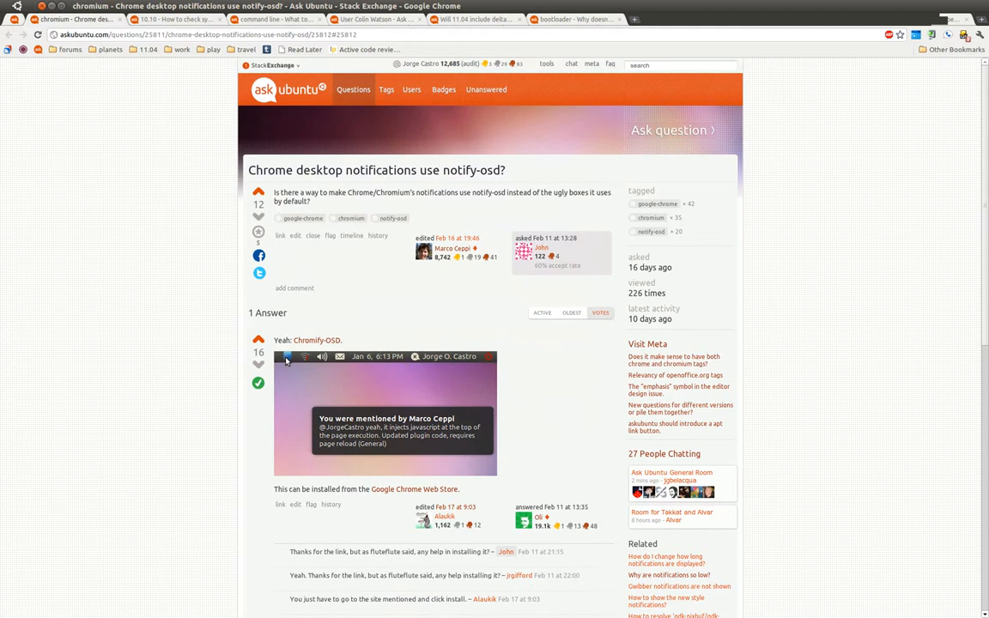
scroll("down", 3)
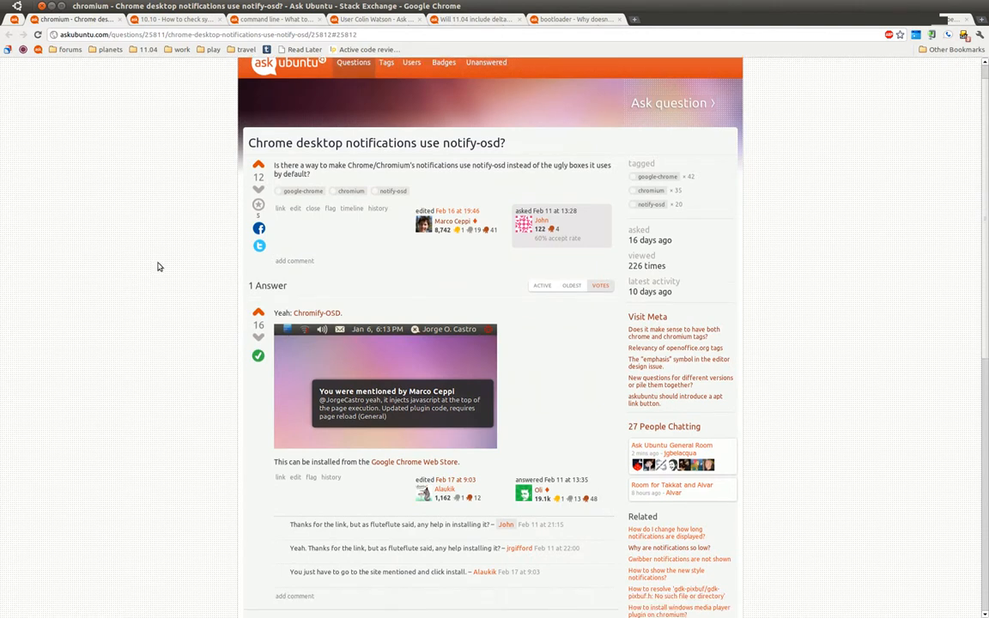
scroll("down", 3)
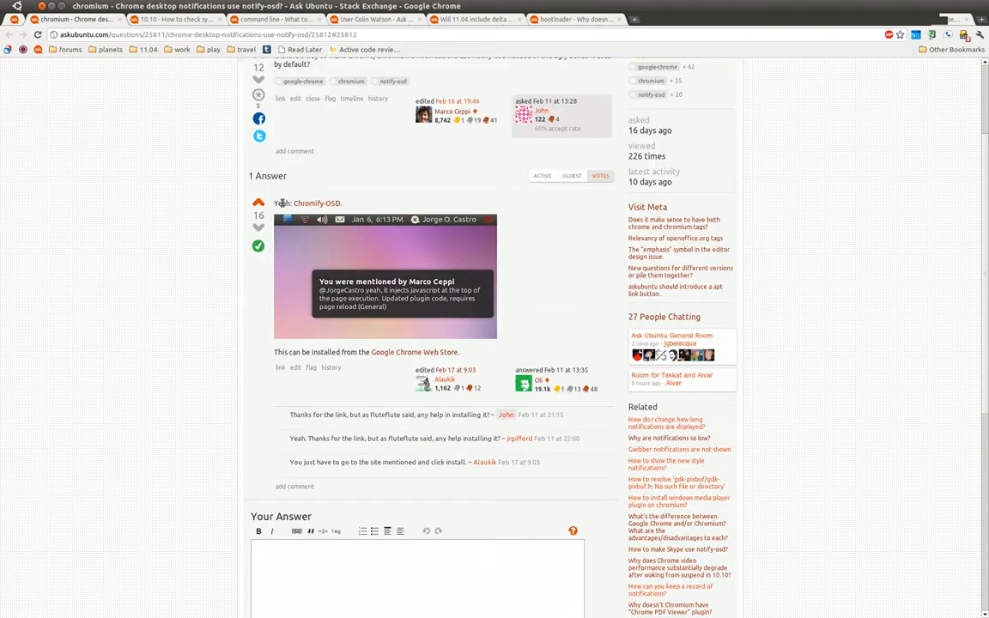
mouse_move(526, 233)
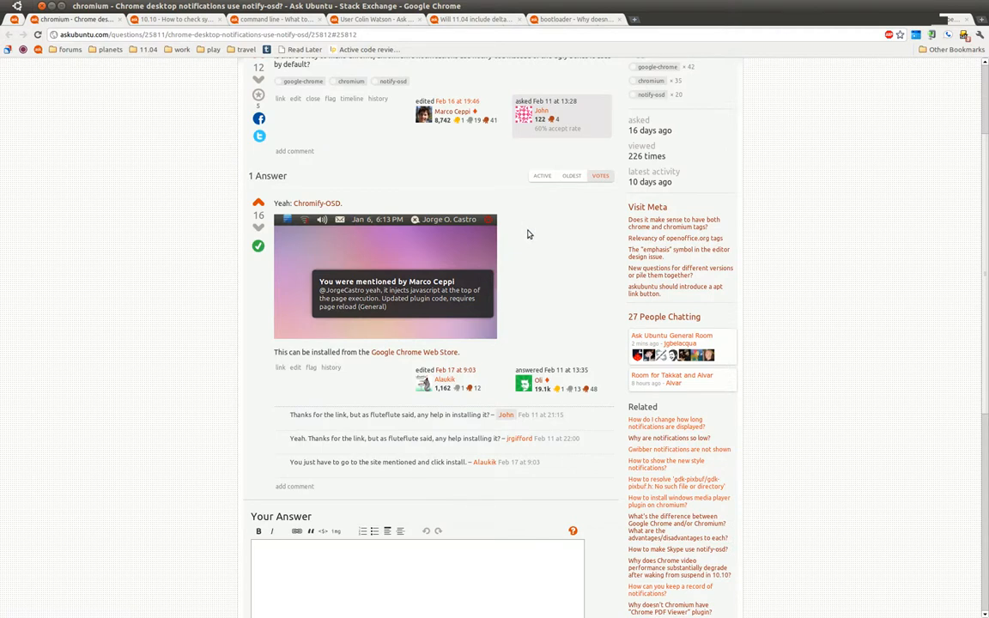
mouse_move(588, 235)
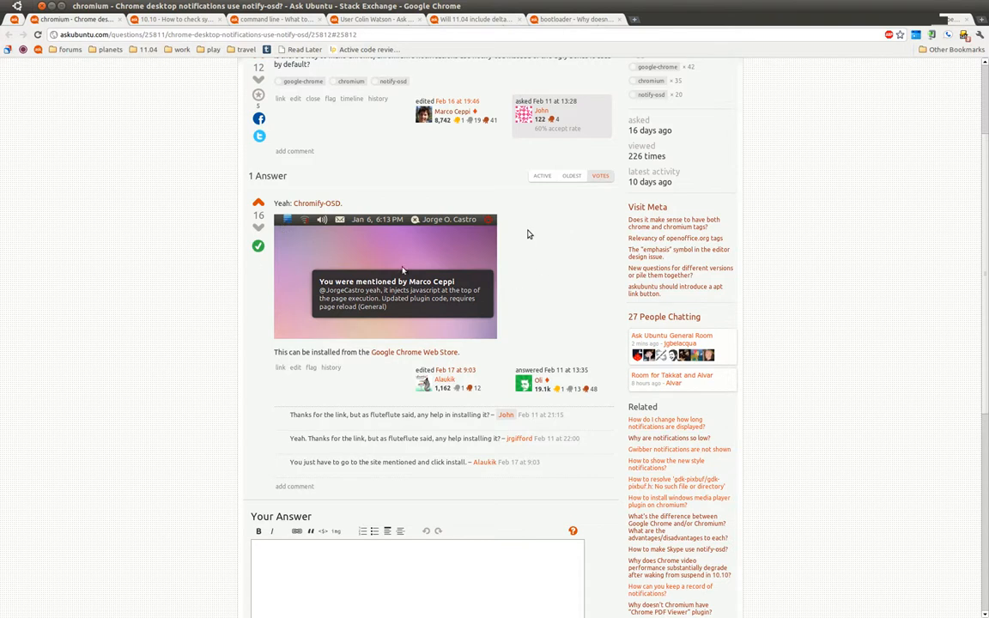
mouse_move(432, 352)
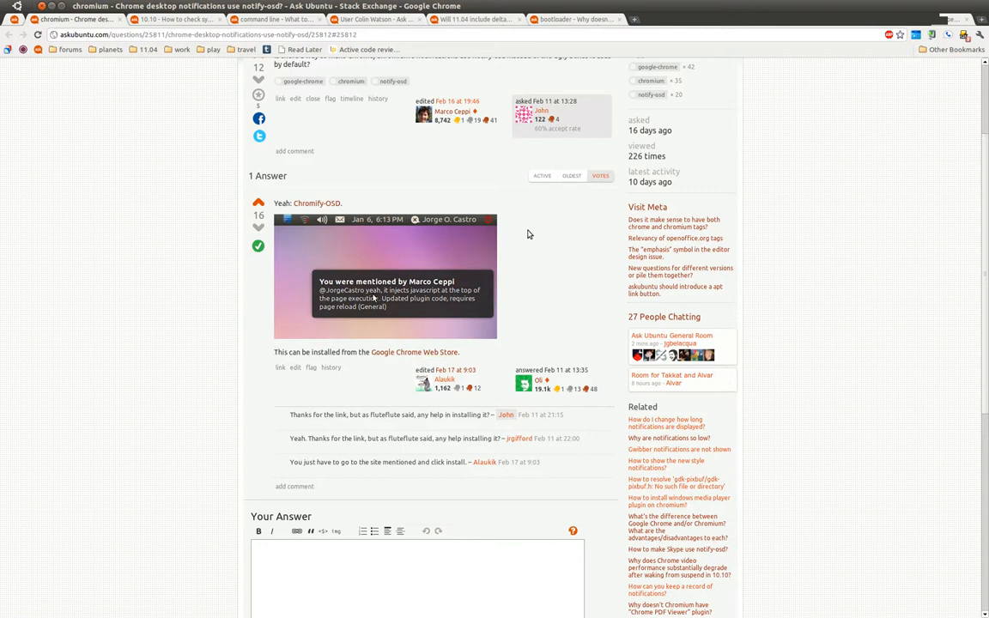
mouse_move(488, 343)
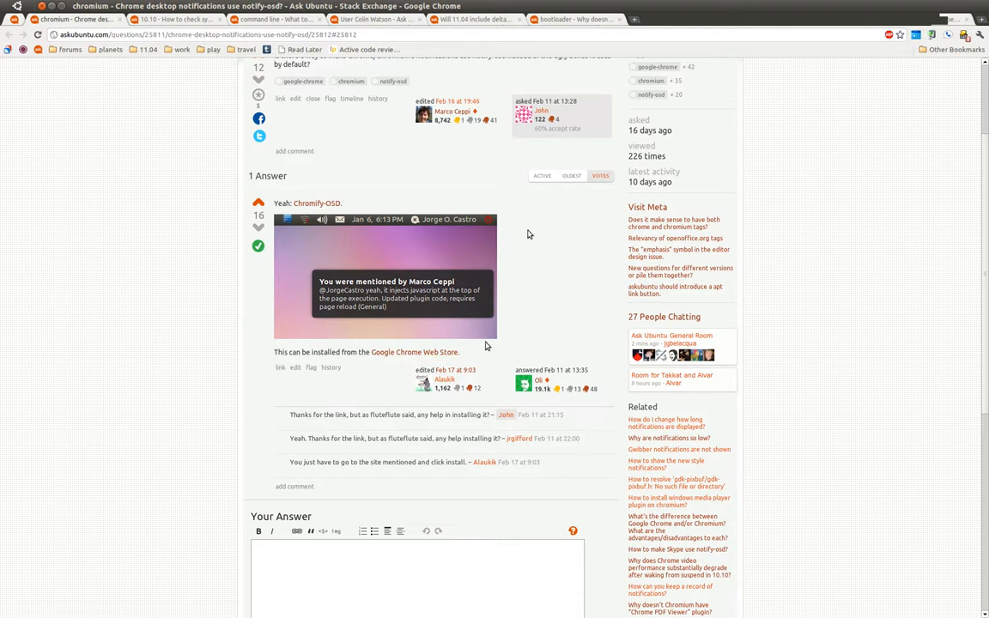
mouse_move(413, 300)
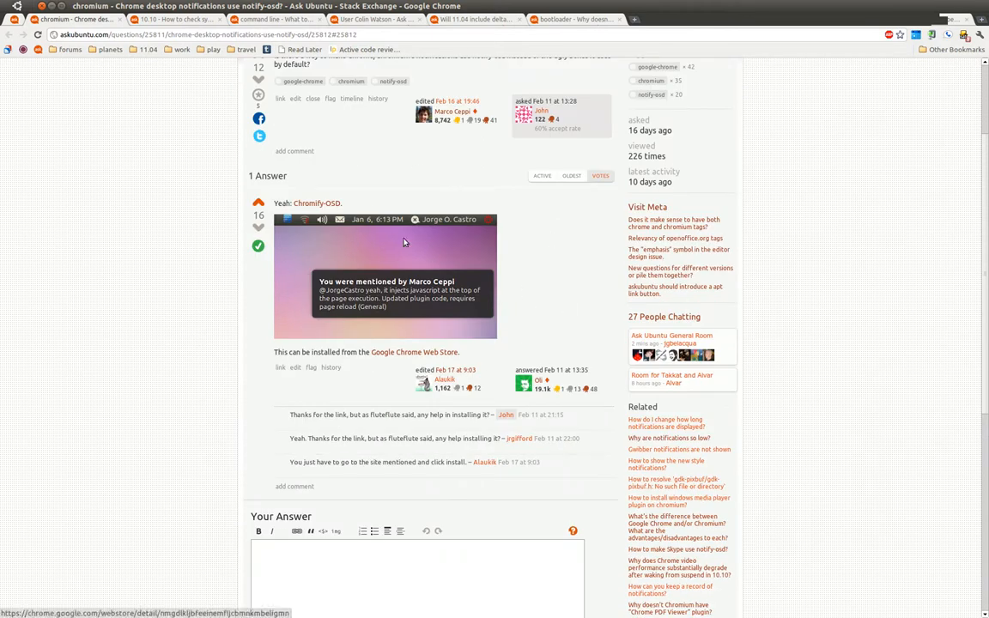
mouse_move(399, 374)
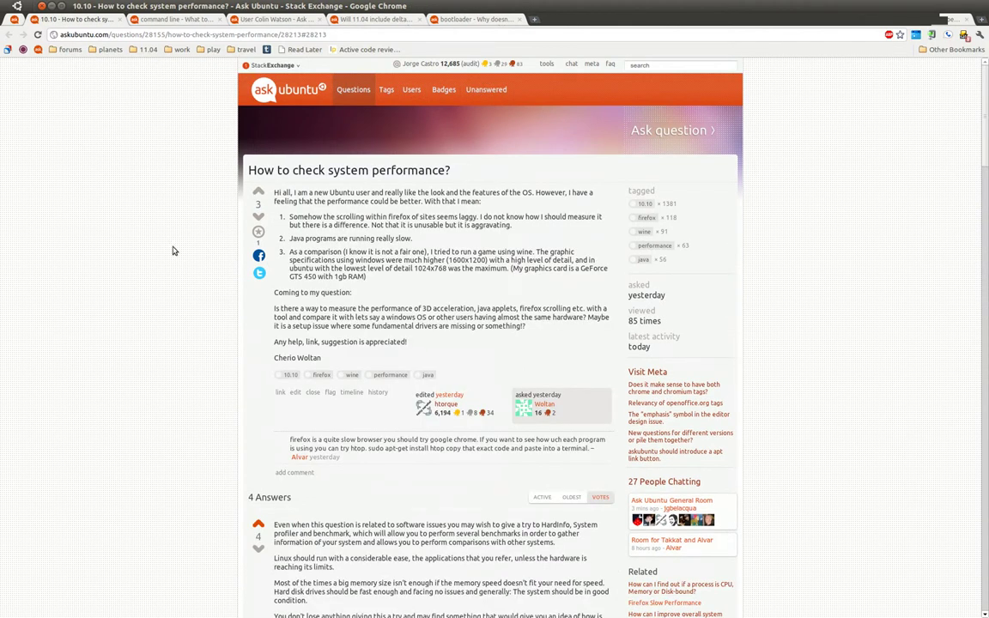
scroll("down", 3)
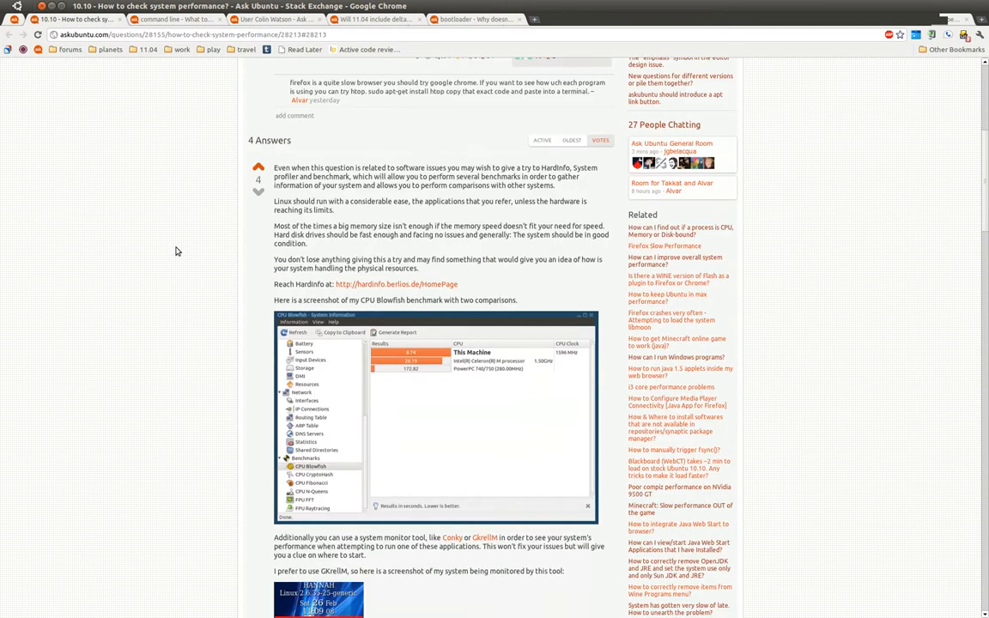
scroll("down", 3)
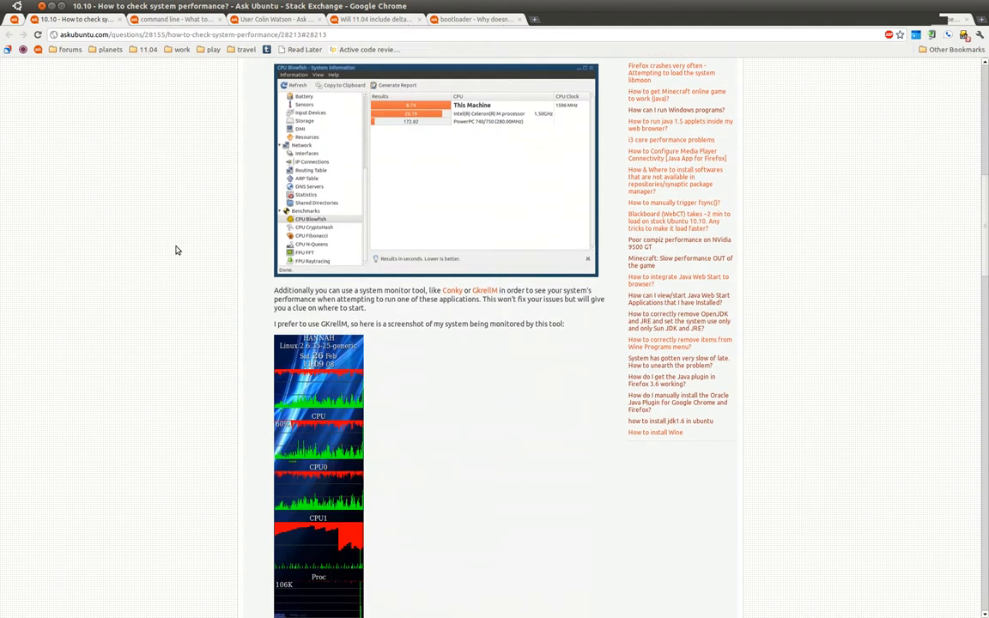
scroll("down", 3)
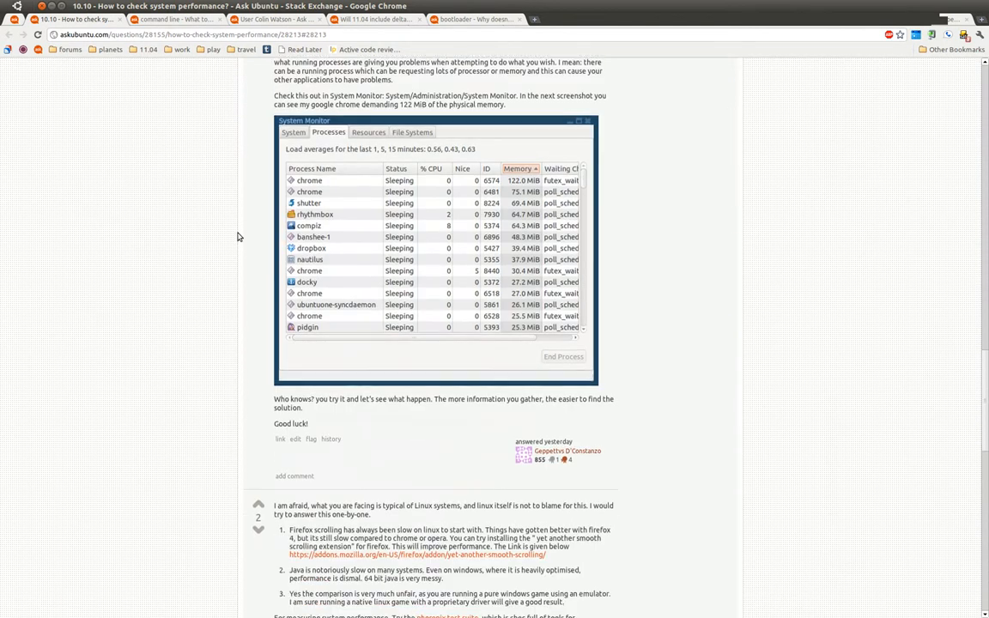
scroll("down", 3)
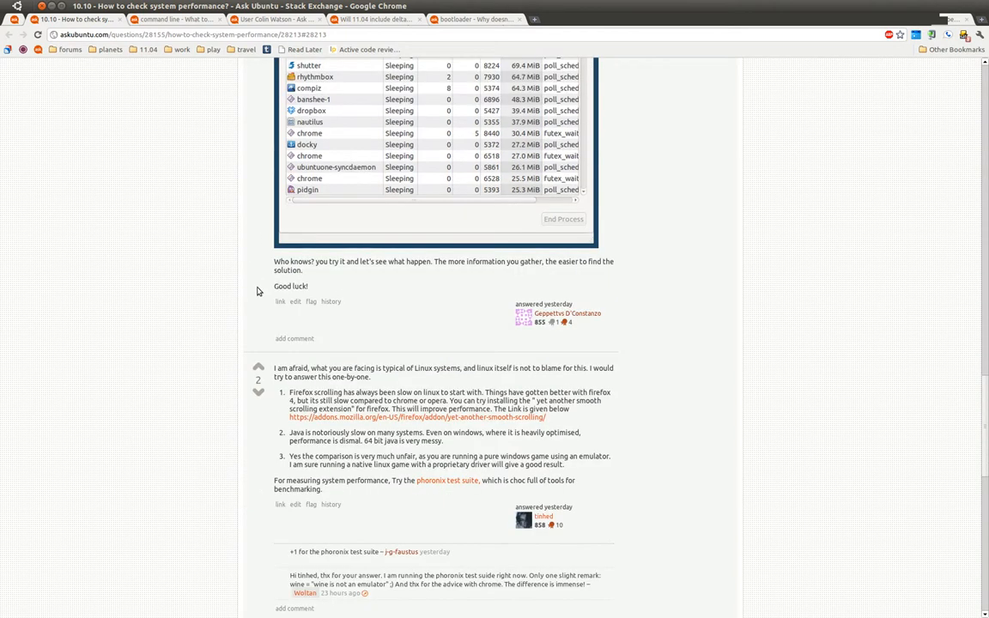
scroll("down", 3)
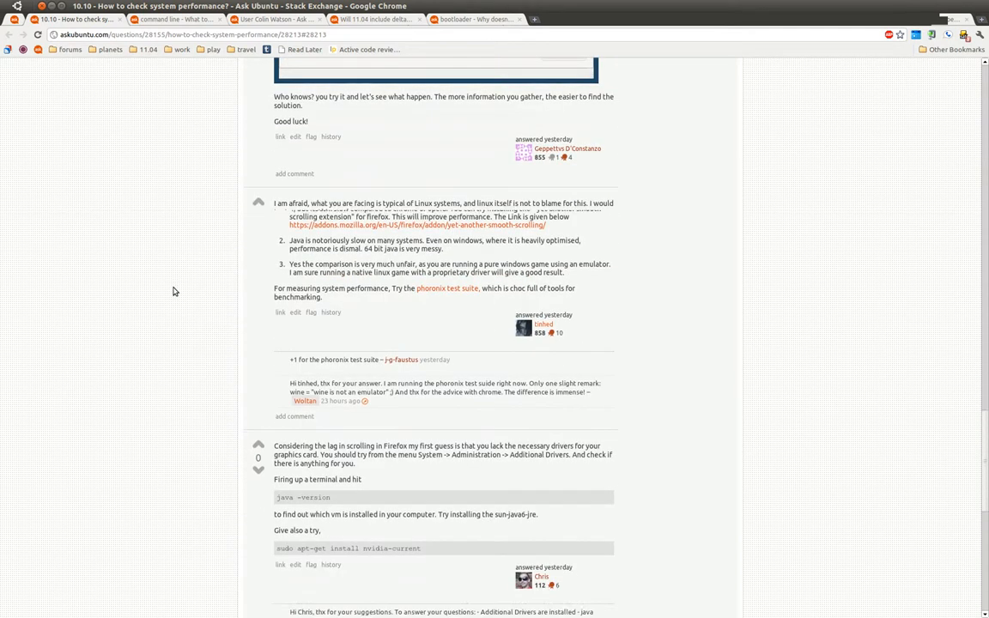
scroll("down", 3)
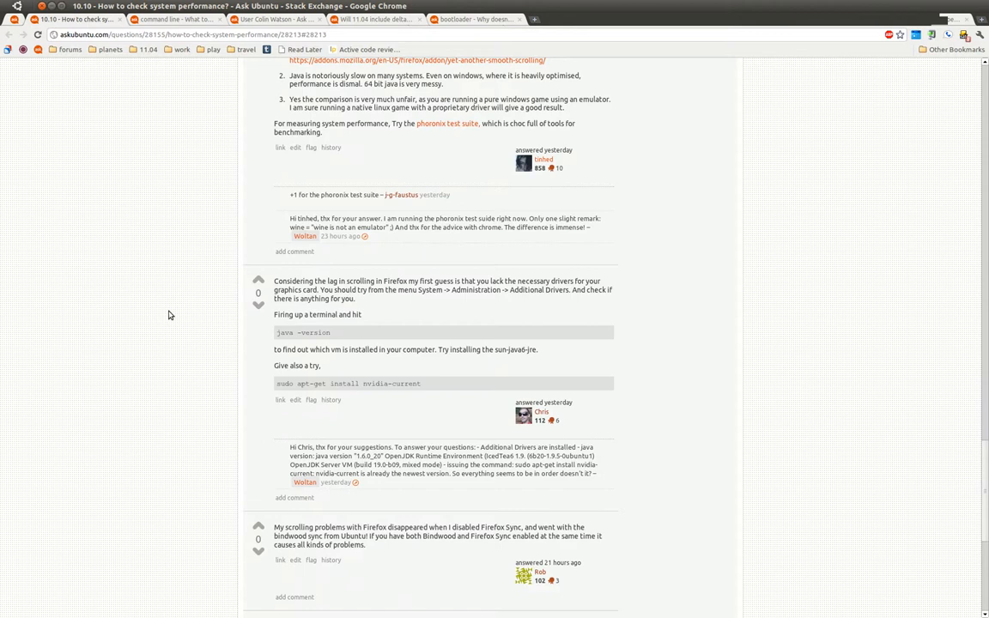
left_click(172, 19)
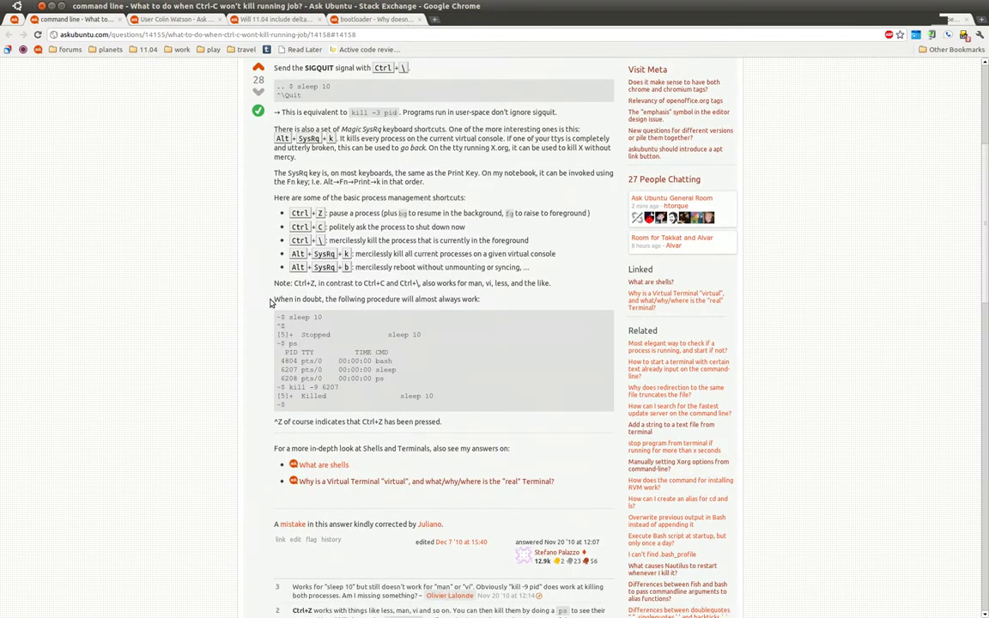
mouse_move(292, 227)
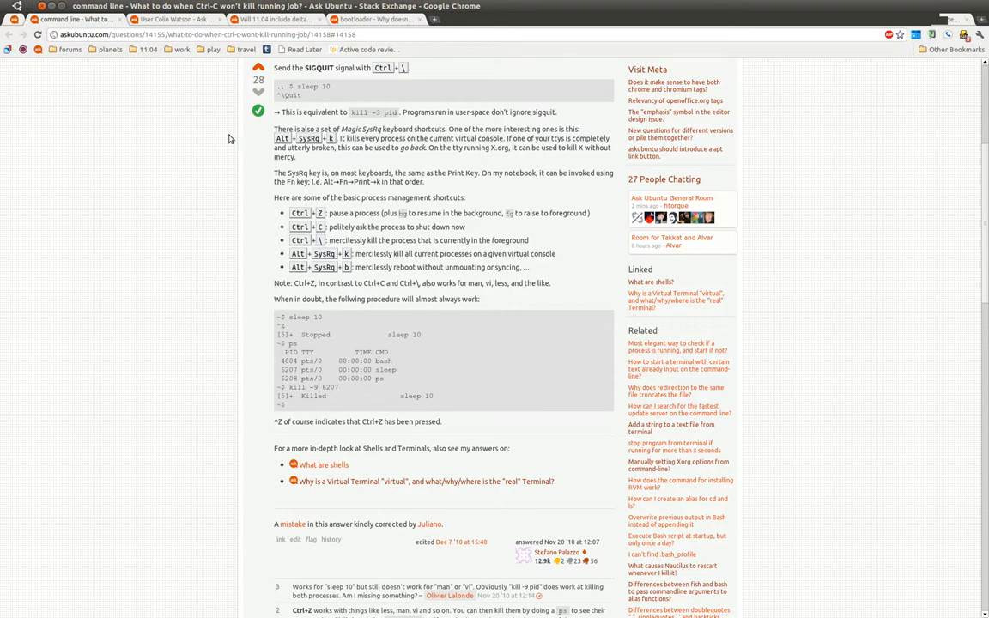
Scroll through the 'Will 11.04 include delta-updates?' answers down to the answer box
scroll("down", 3)
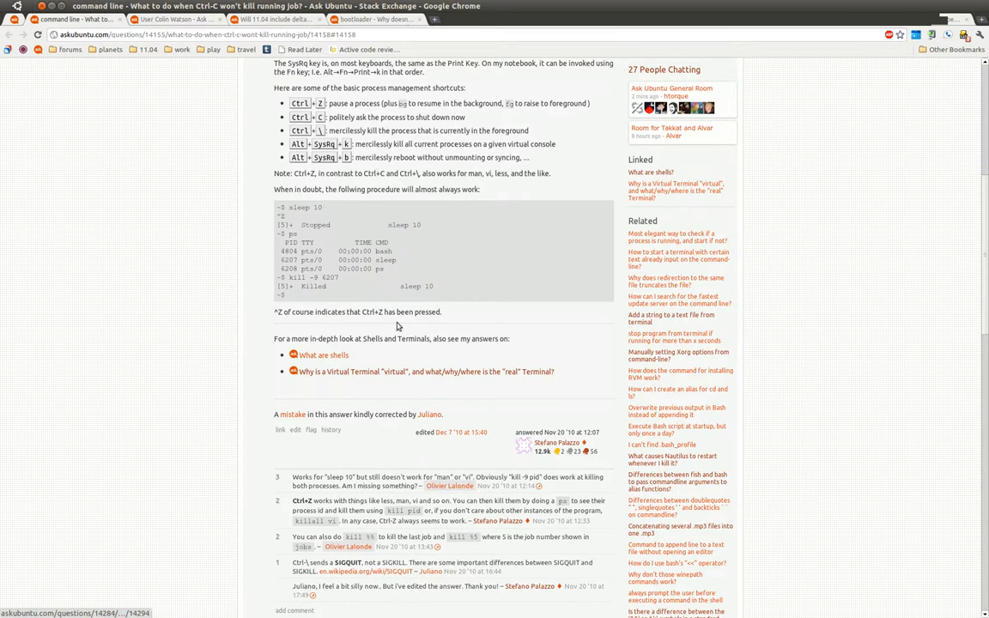
mouse_move(160, 351)
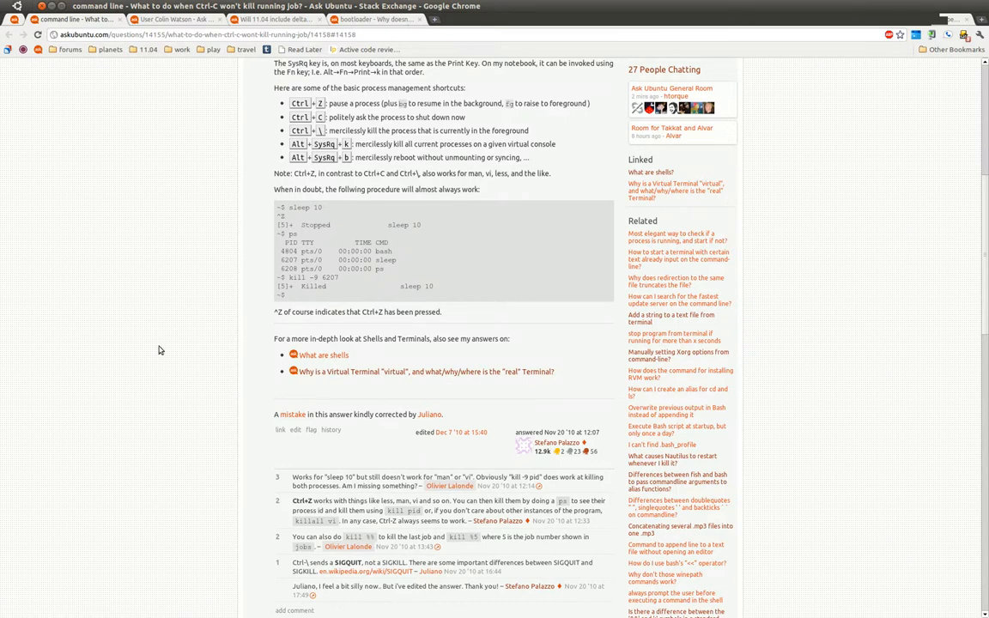
scroll("down", 3)
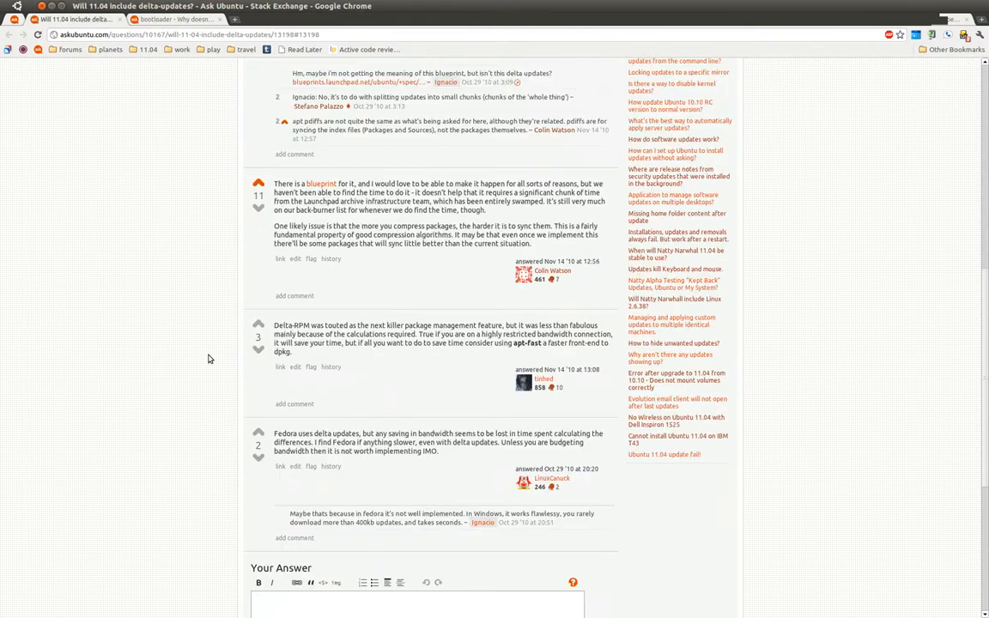
scroll("down", 3)
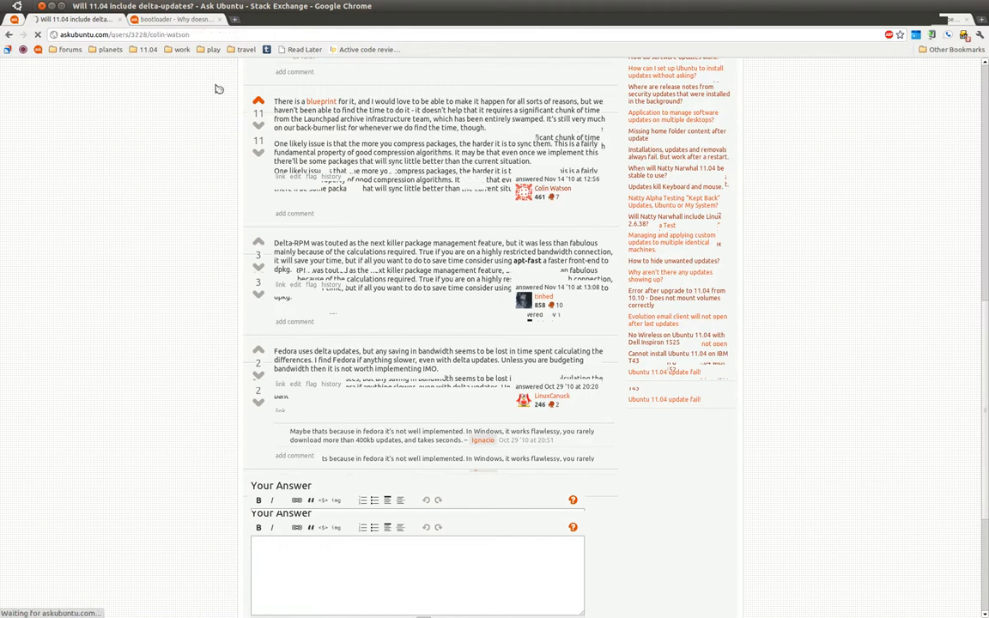
left_click(545, 187)
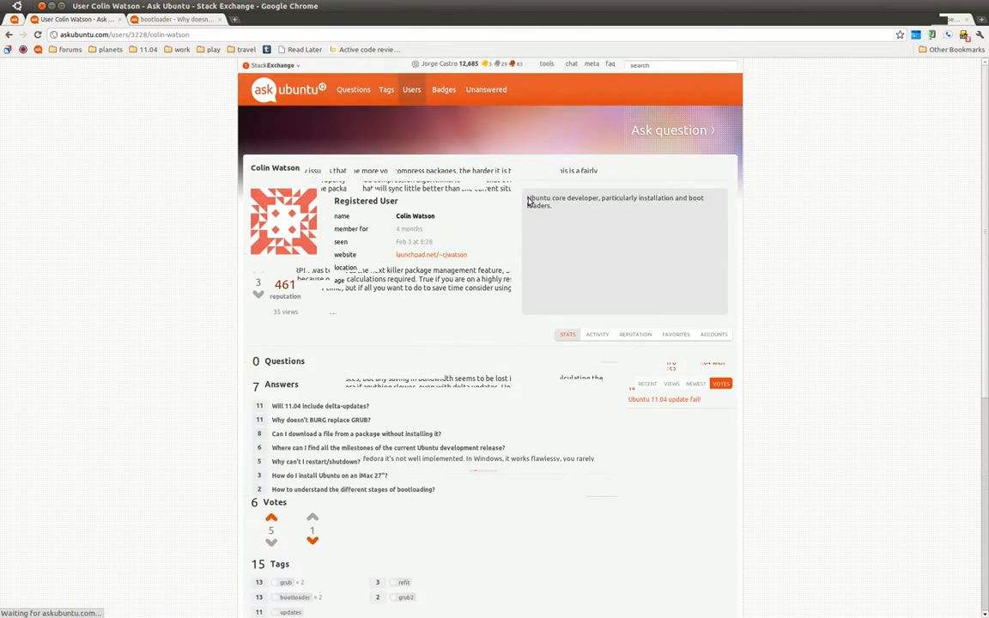
scroll("down", 3)
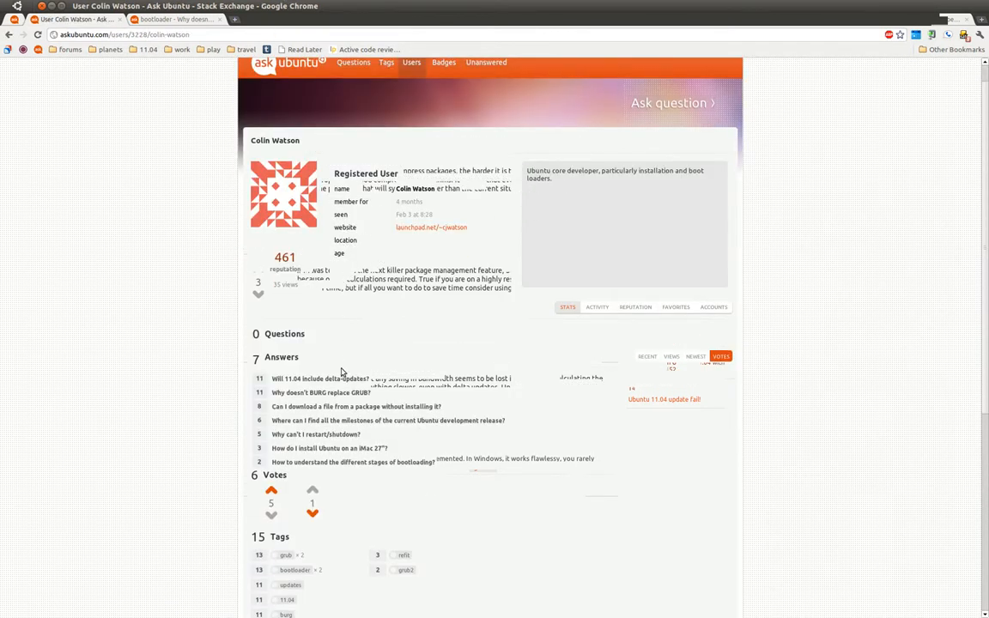
left_click(324, 394)
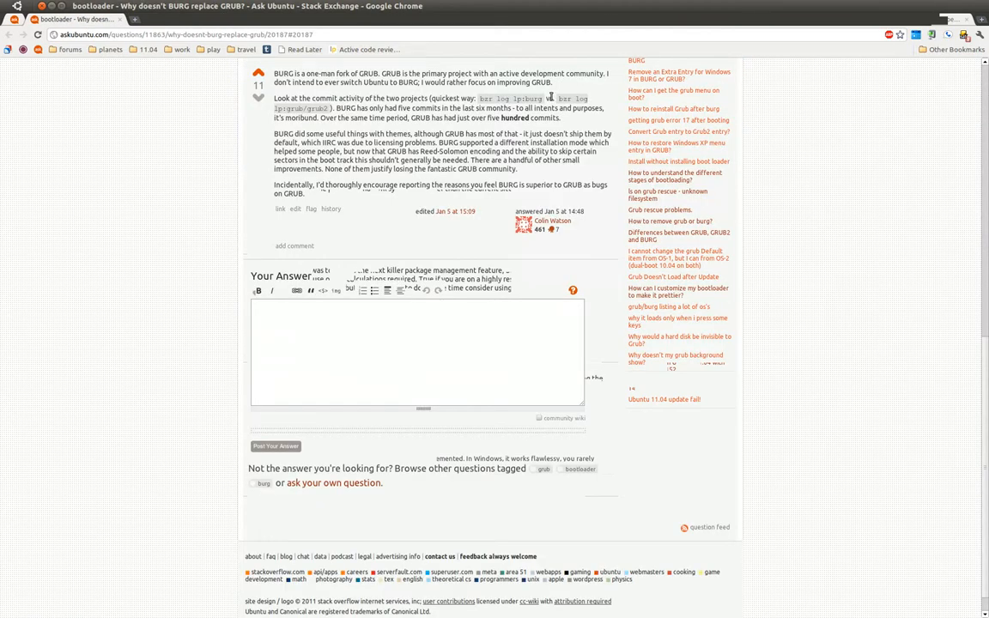
left_click_drag(403, 73, 606, 73)
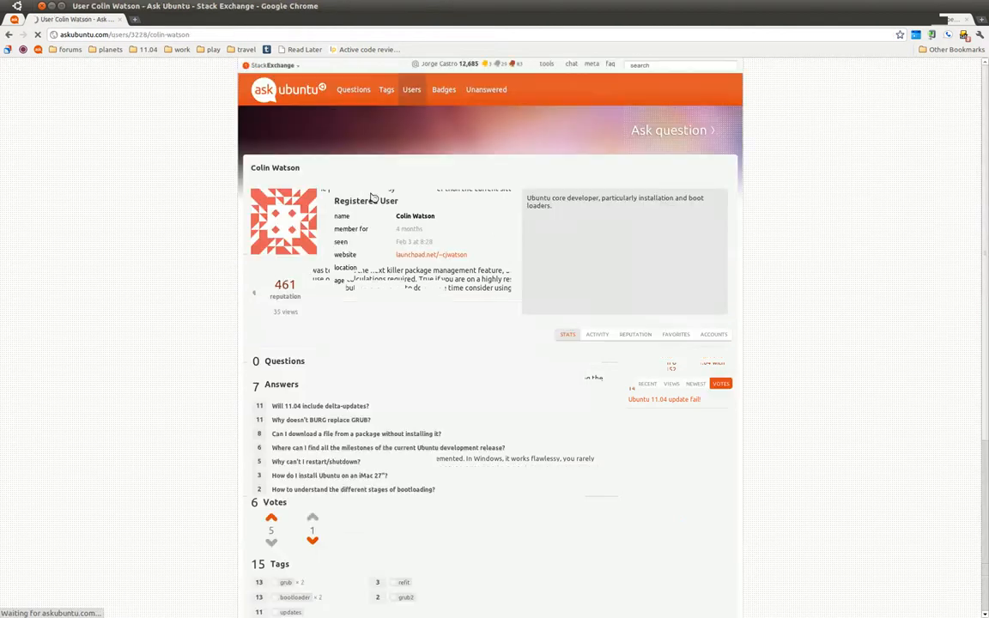
mouse_move(587, 237)
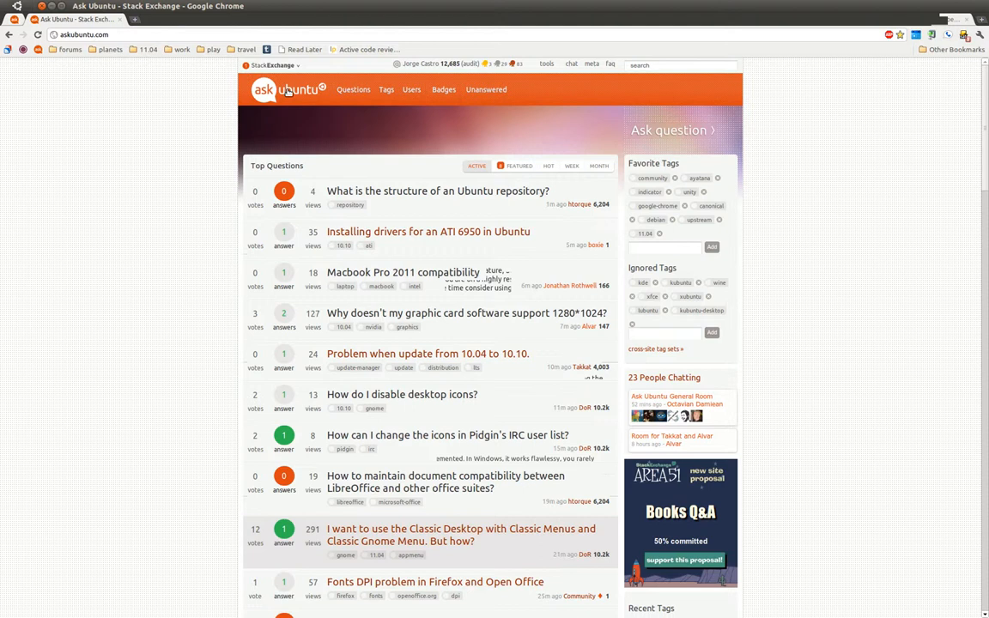
mouse_move(255, 232)
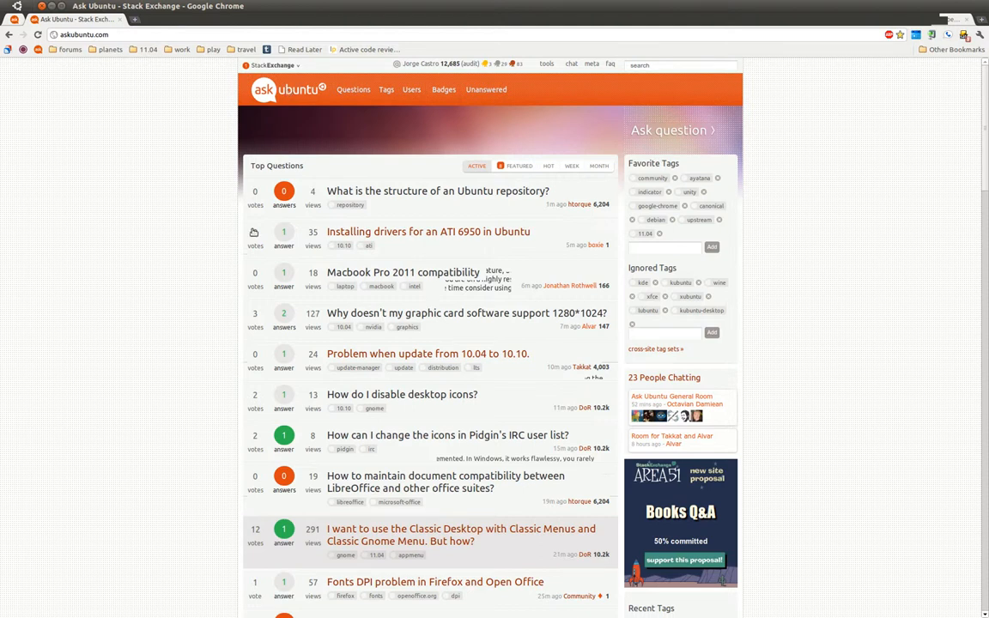
Scroll down the Ask Ubuntu front page's Top Questions list
scroll("down", 3)
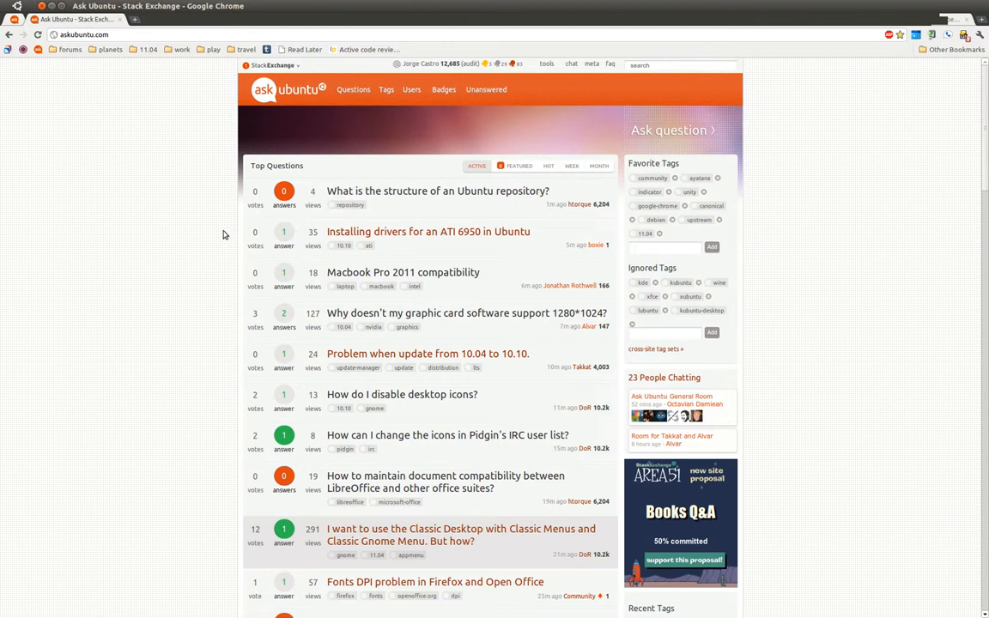
mouse_move(385, 176)
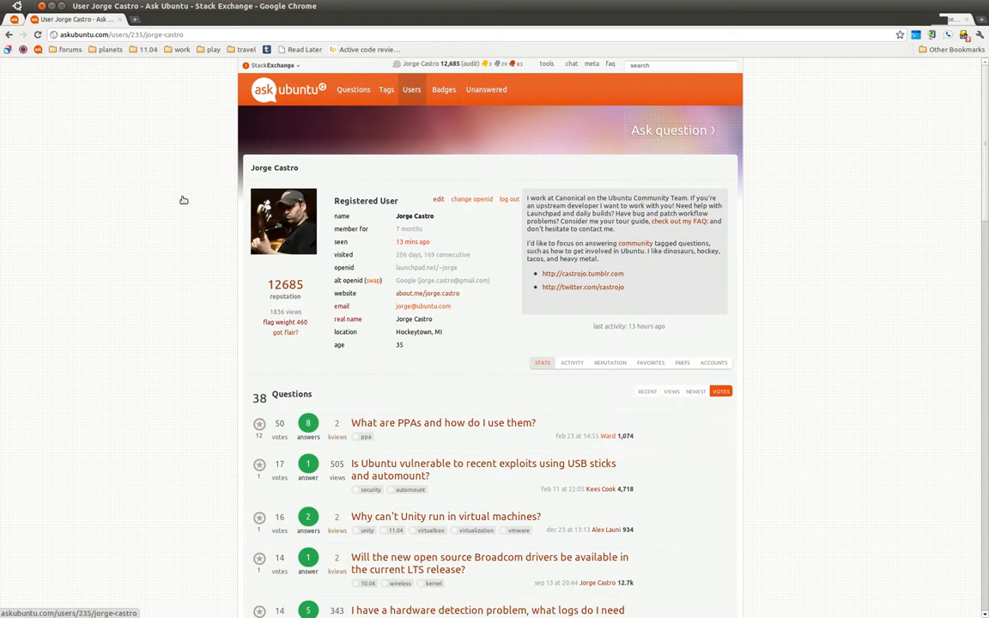
Scroll to Jorge Castro's Answers section and sort it by newest
scroll("down", 3)
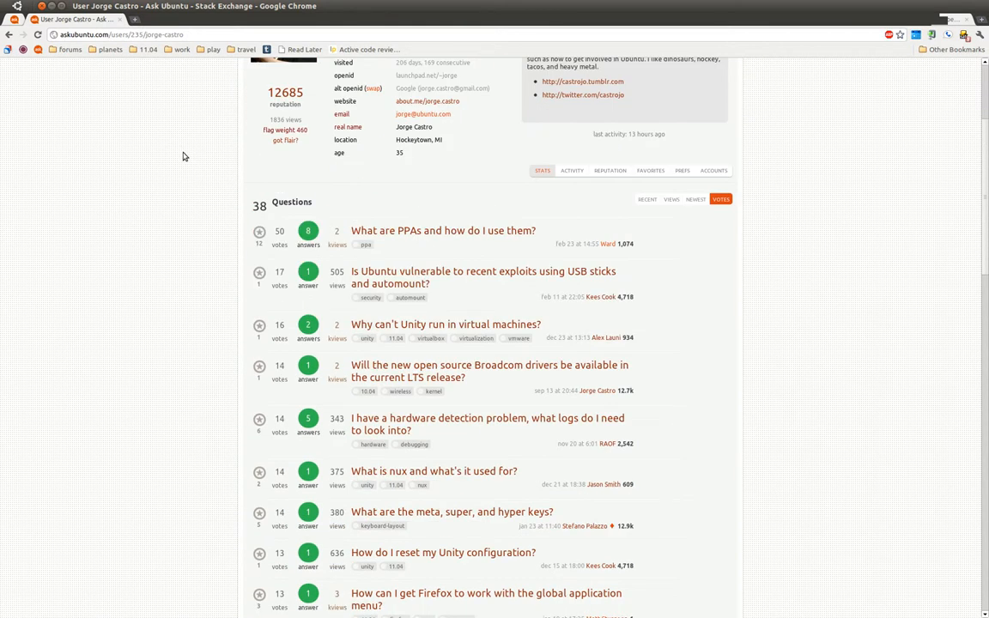
scroll("down", 3)
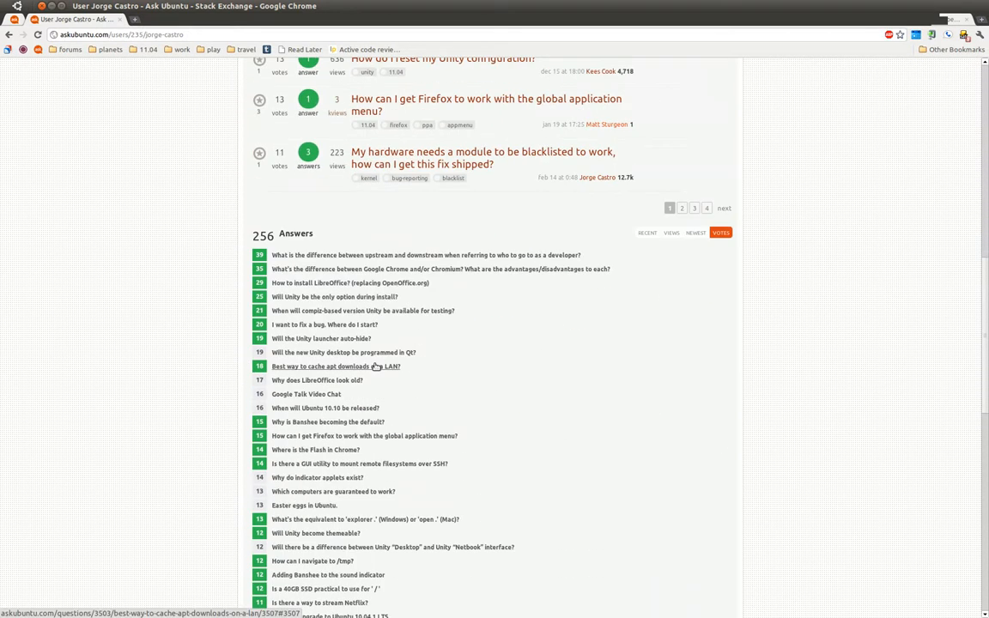
left_click(696, 91)
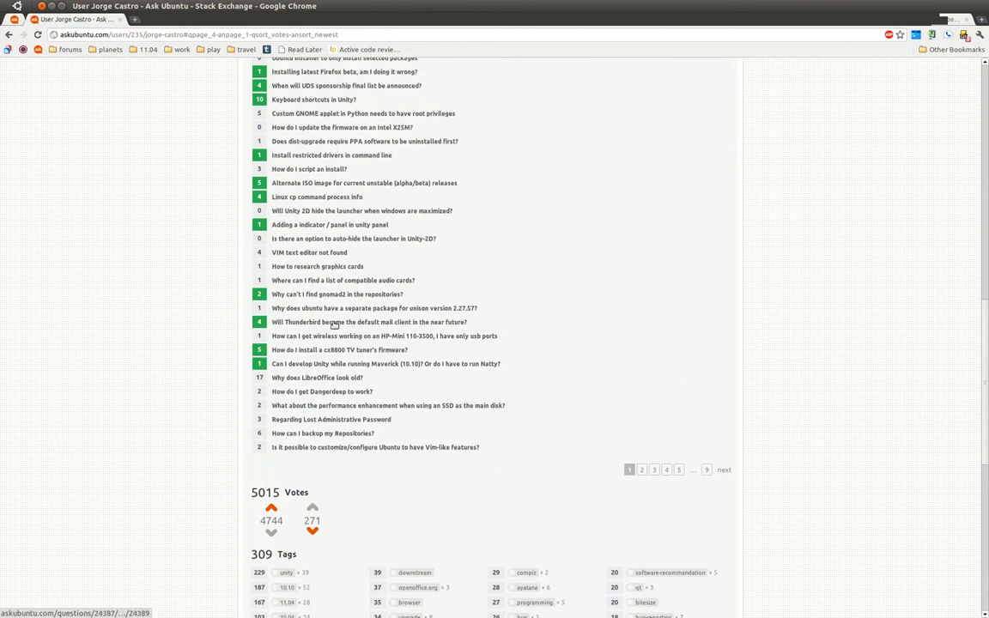
mouse_move(320, 418)
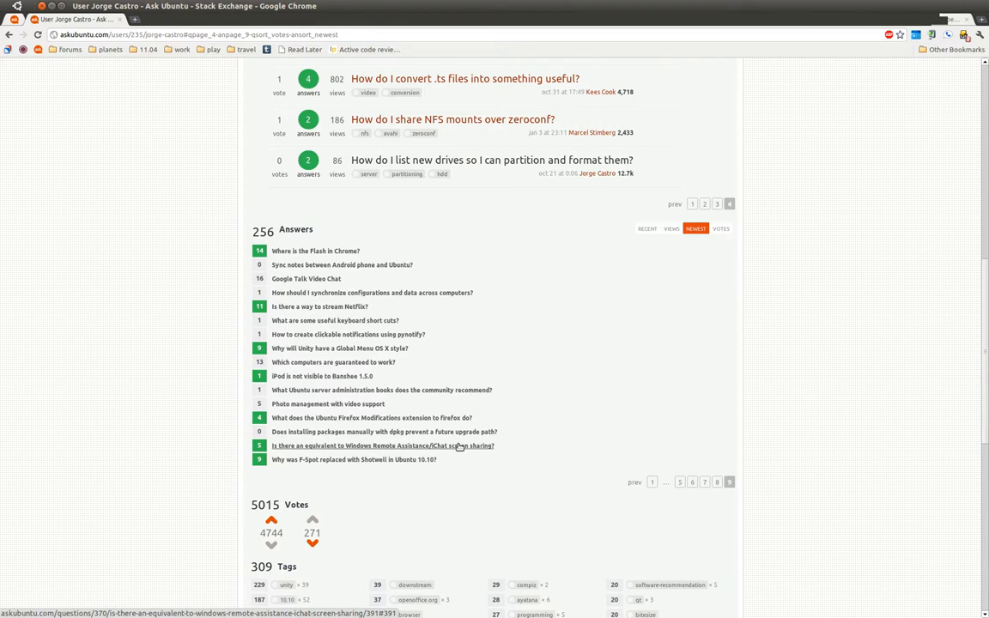
mouse_move(795, 332)
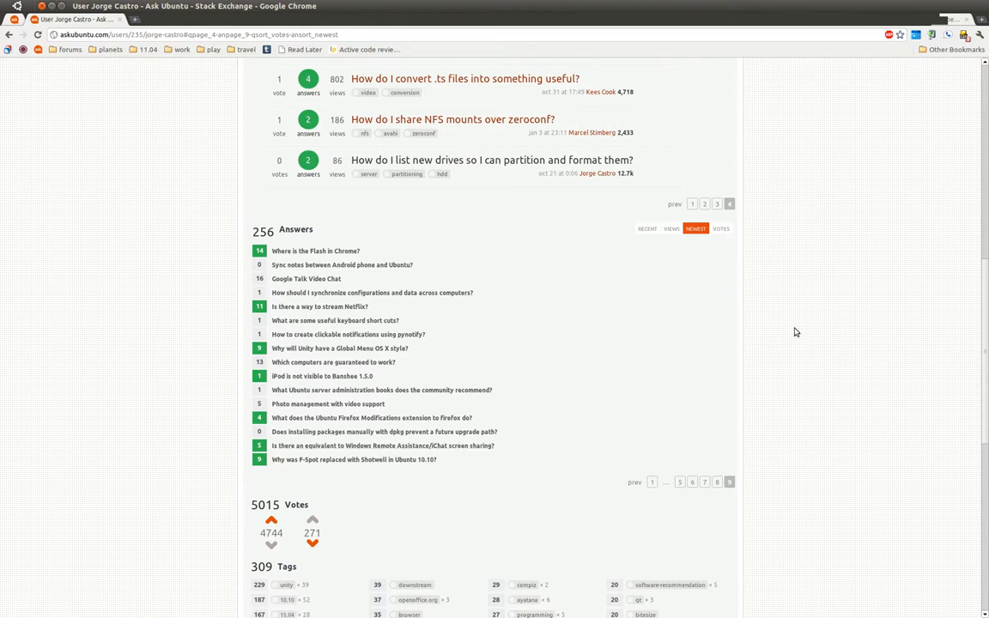